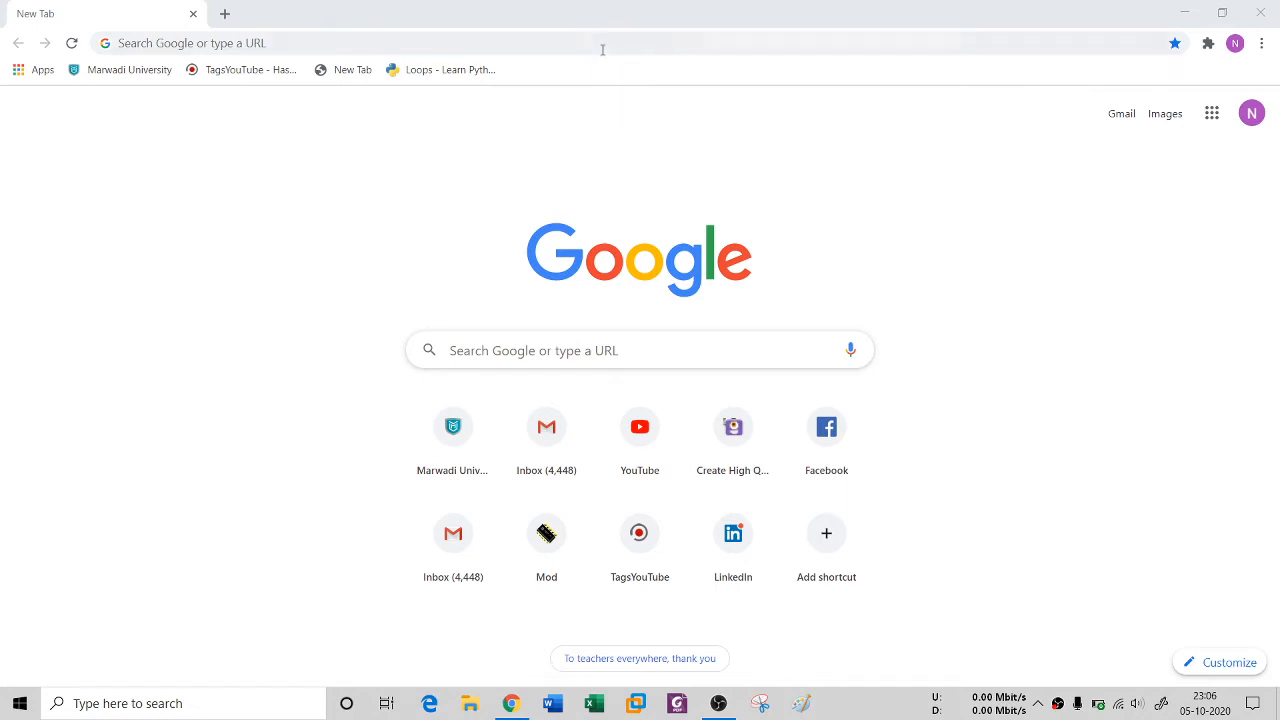
Open the Mod-X Security Challenge site, log in with saved credentials, and open Levels
{"action": "type", "text": "mode"}
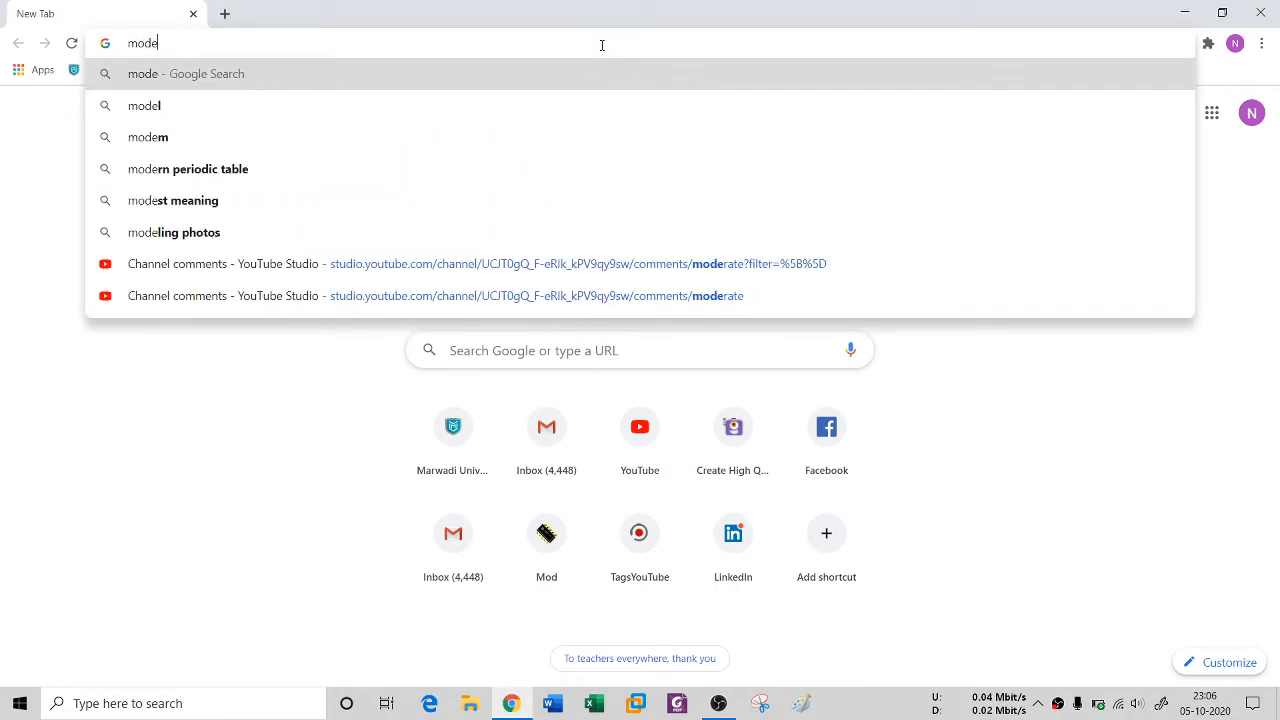
{"action": "key", "text": "backspace"}
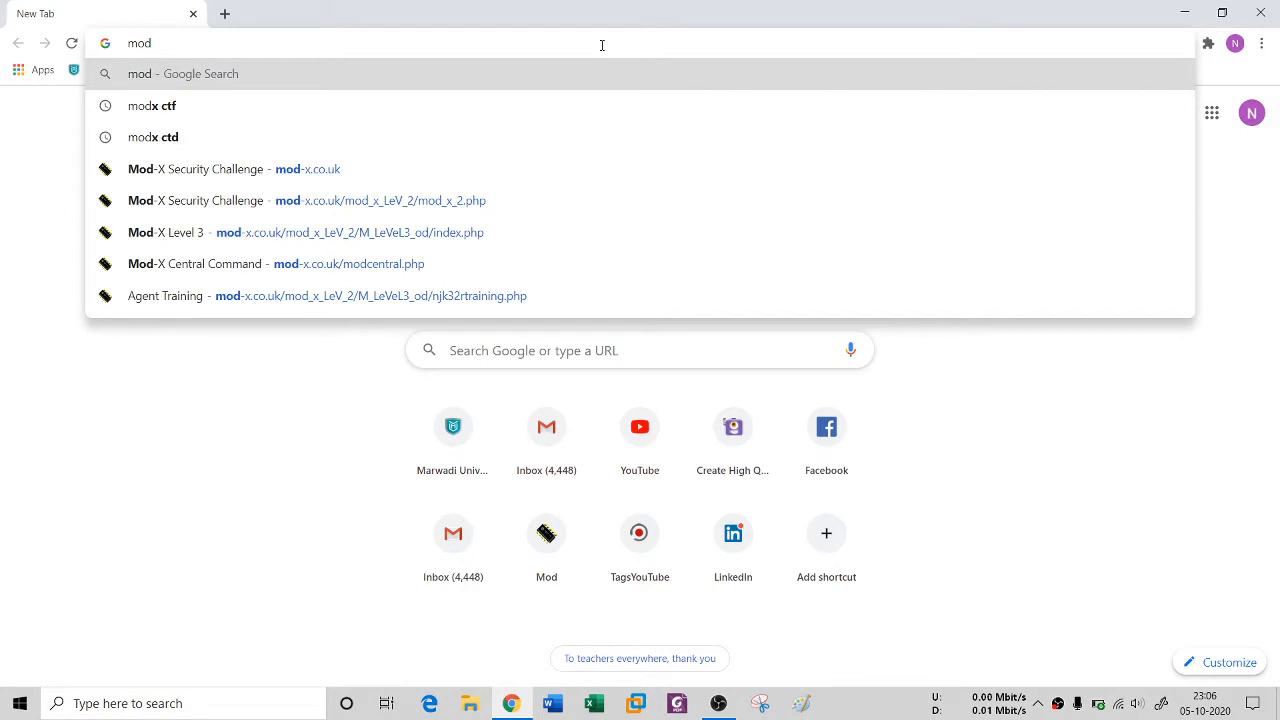
{"action": "right_click", "coordinate": [601, 43]}
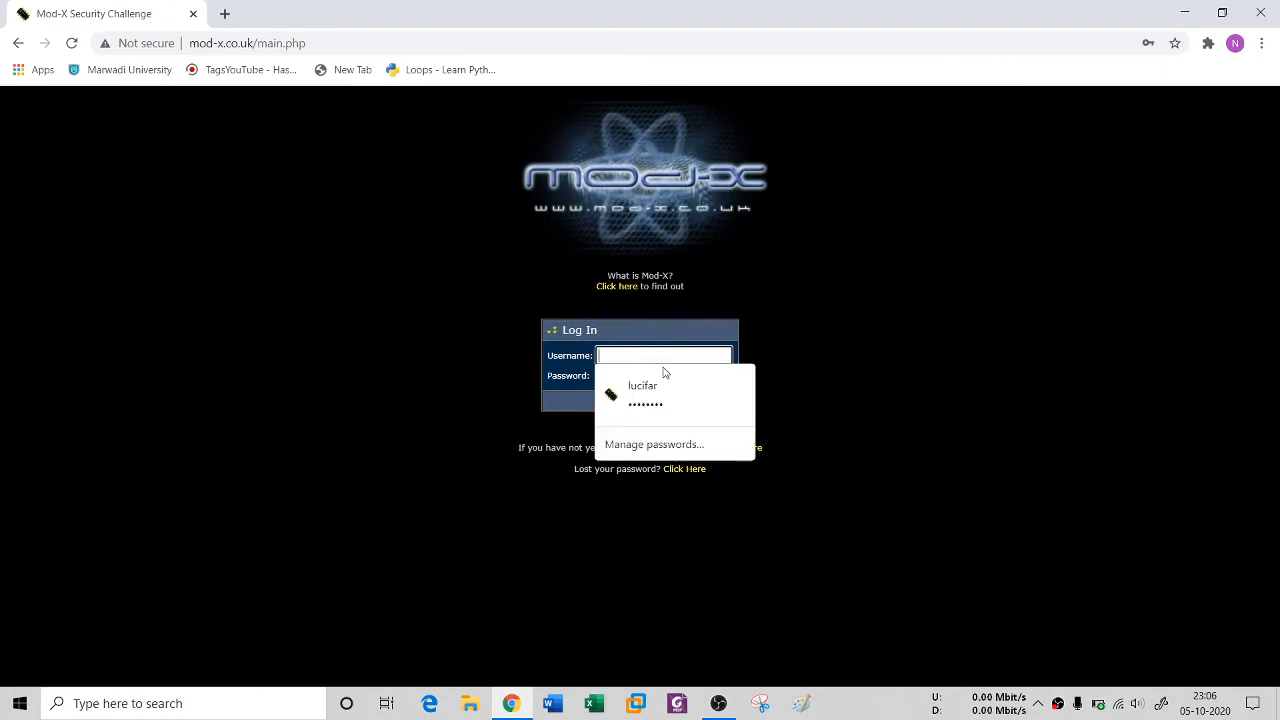
{"action": "left_click", "coordinate": [643, 392]}
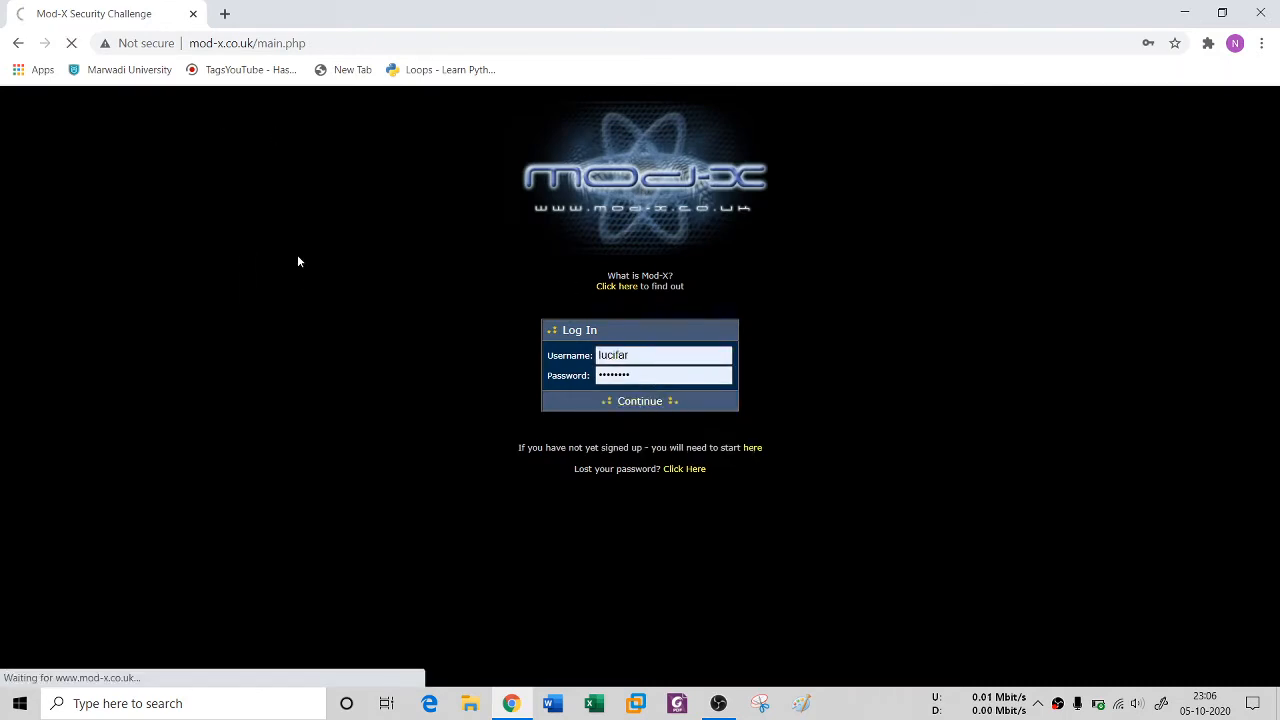
{"action": "left_click", "coordinate": [639, 400]}
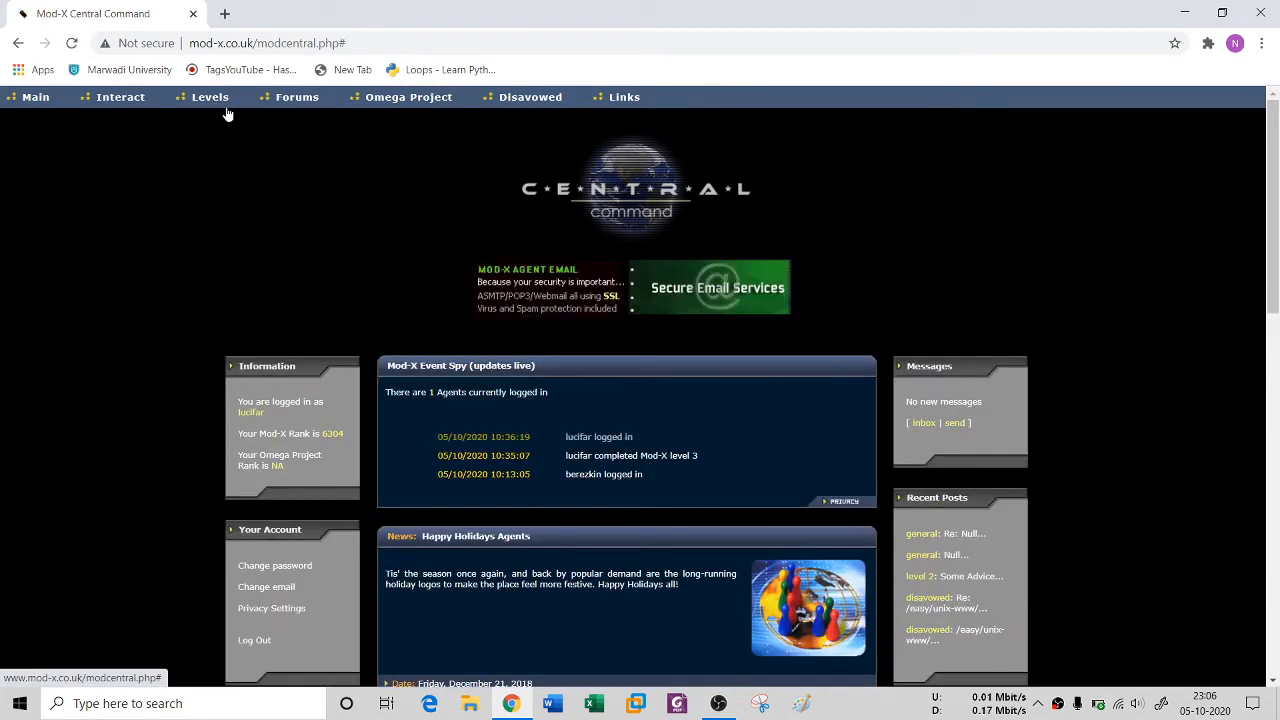
{"action": "left_click", "coordinate": [210, 97]}
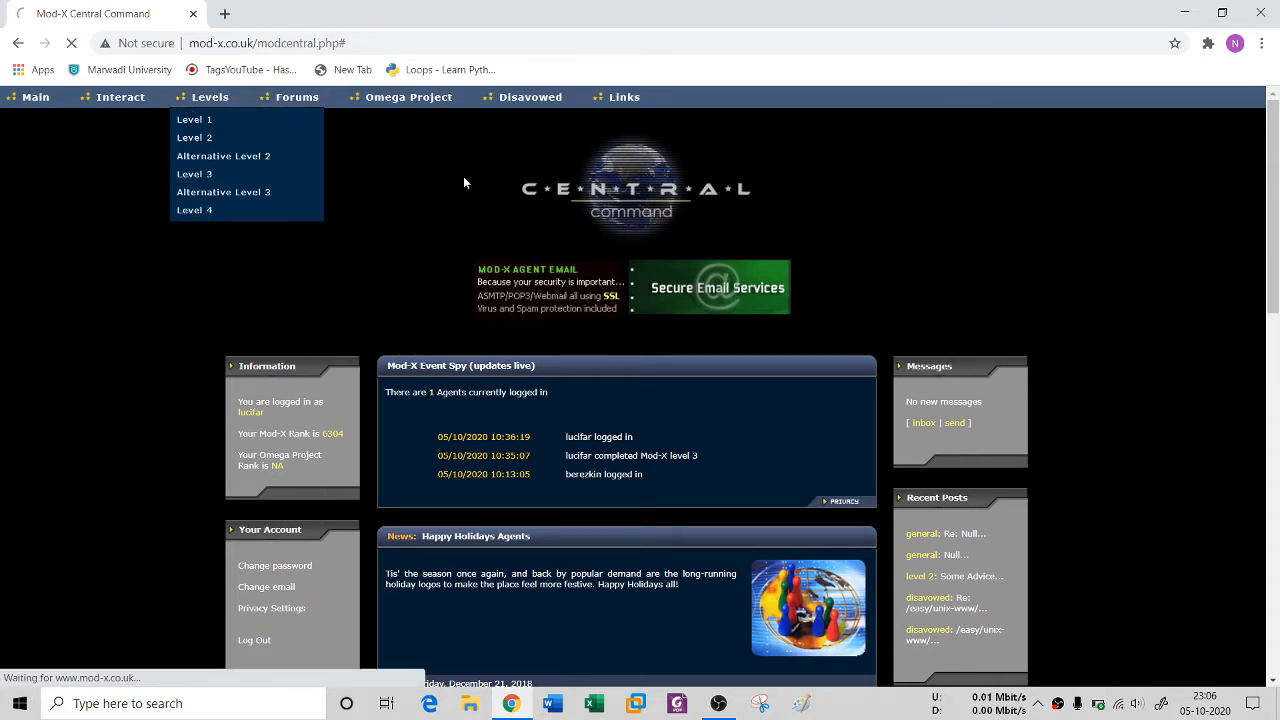
Open the Level 3 page, read its briefing, and start the training mission
{"action": "left_click", "coordinate": [194, 173]}
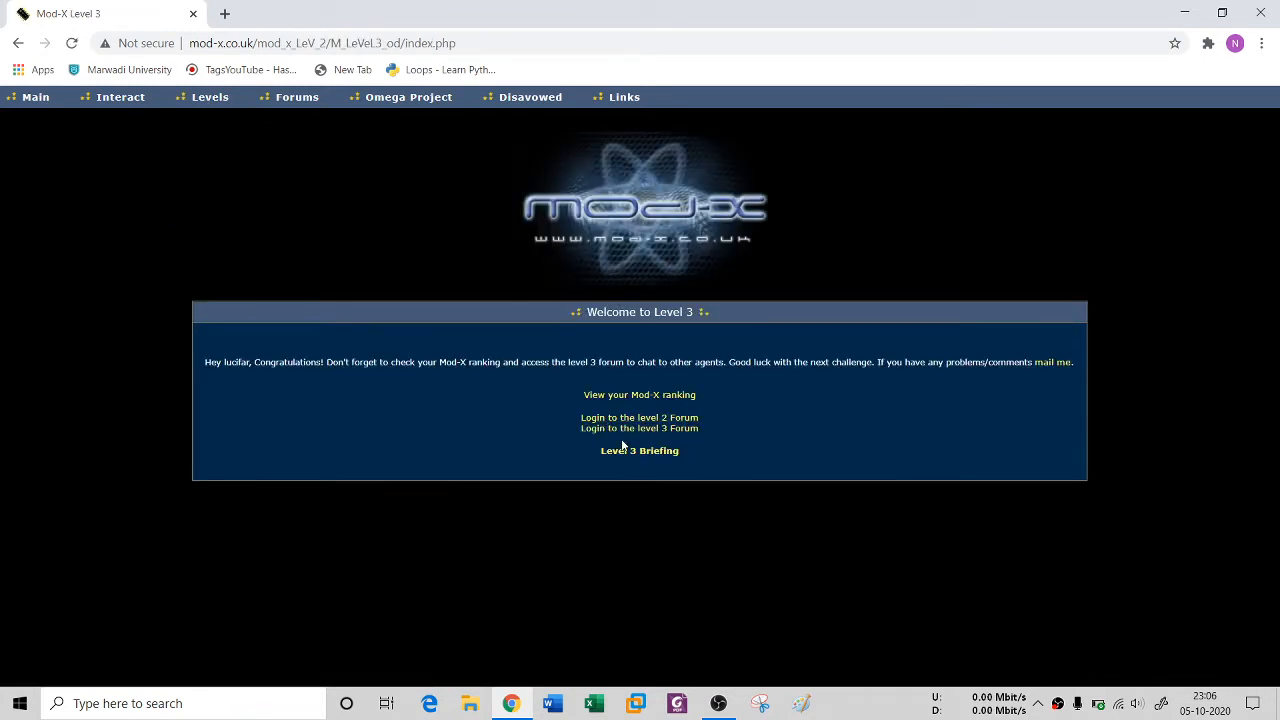
{"action": "left_click", "coordinate": [639, 450]}
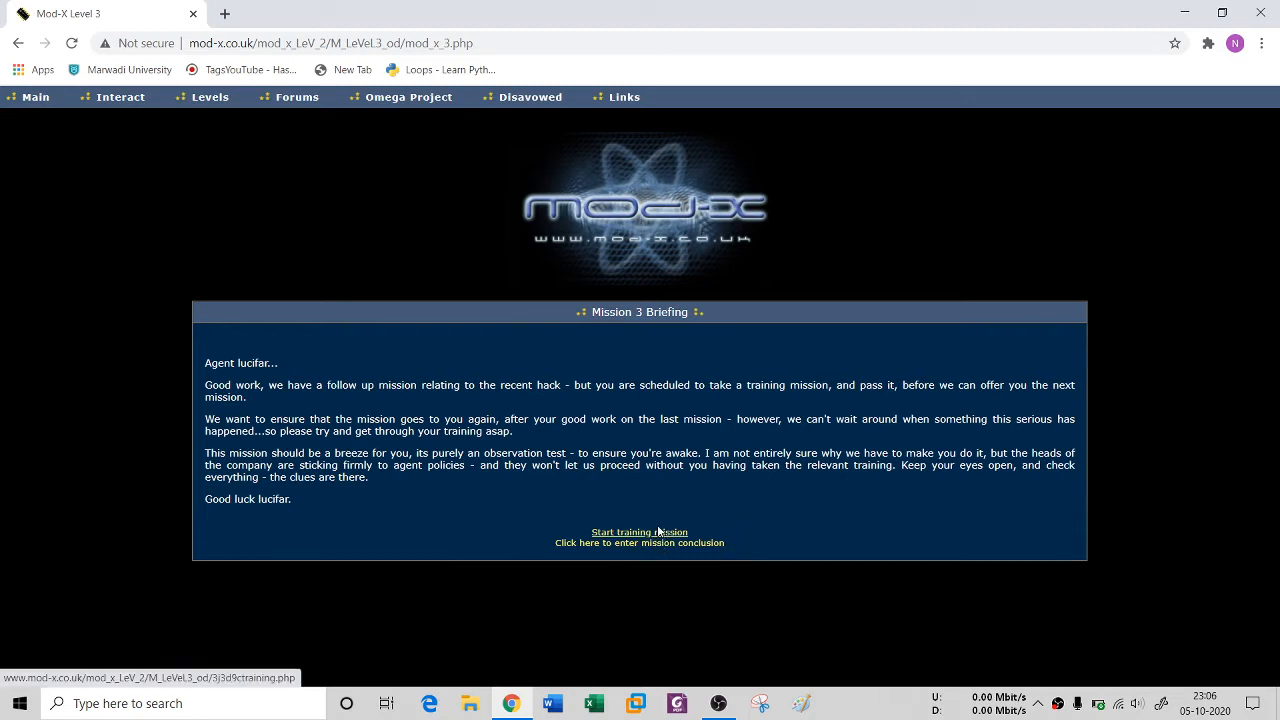
{"action": "left_click", "coordinate": [639, 531]}
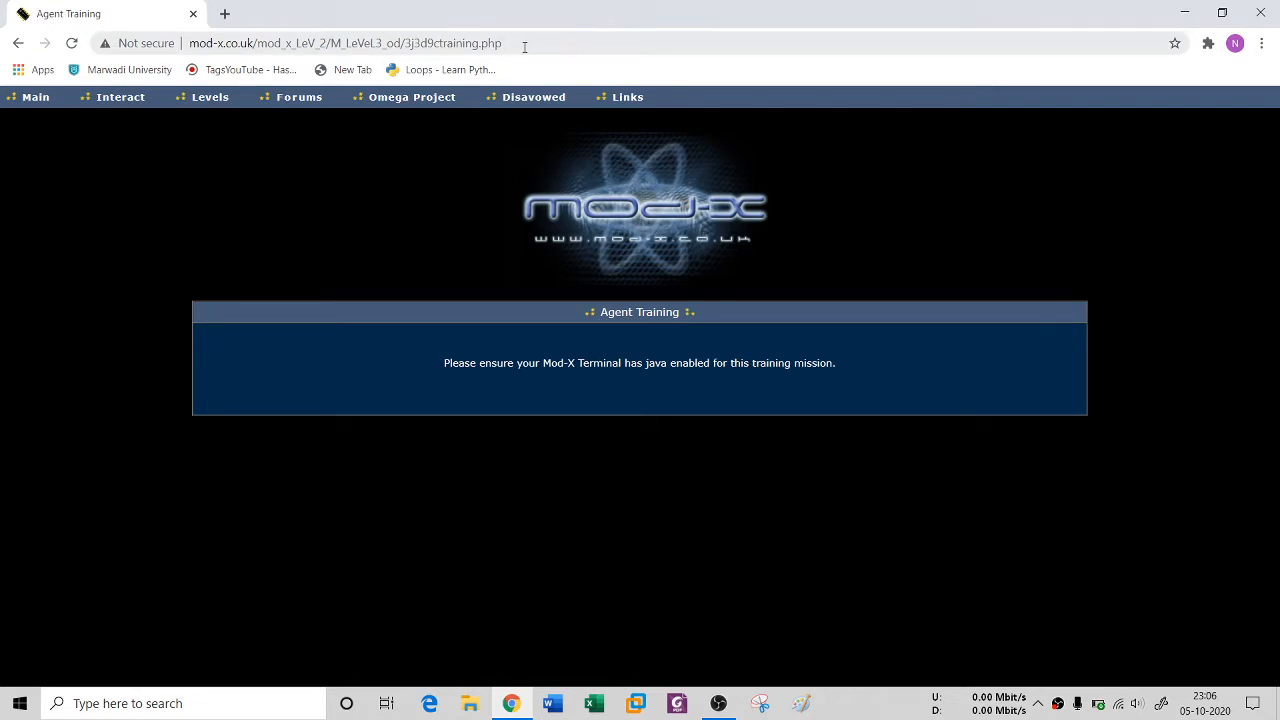
{"action": "mouse_move", "coordinate": [595, 190]}
{"action": "type", "text": "view-source:www."}
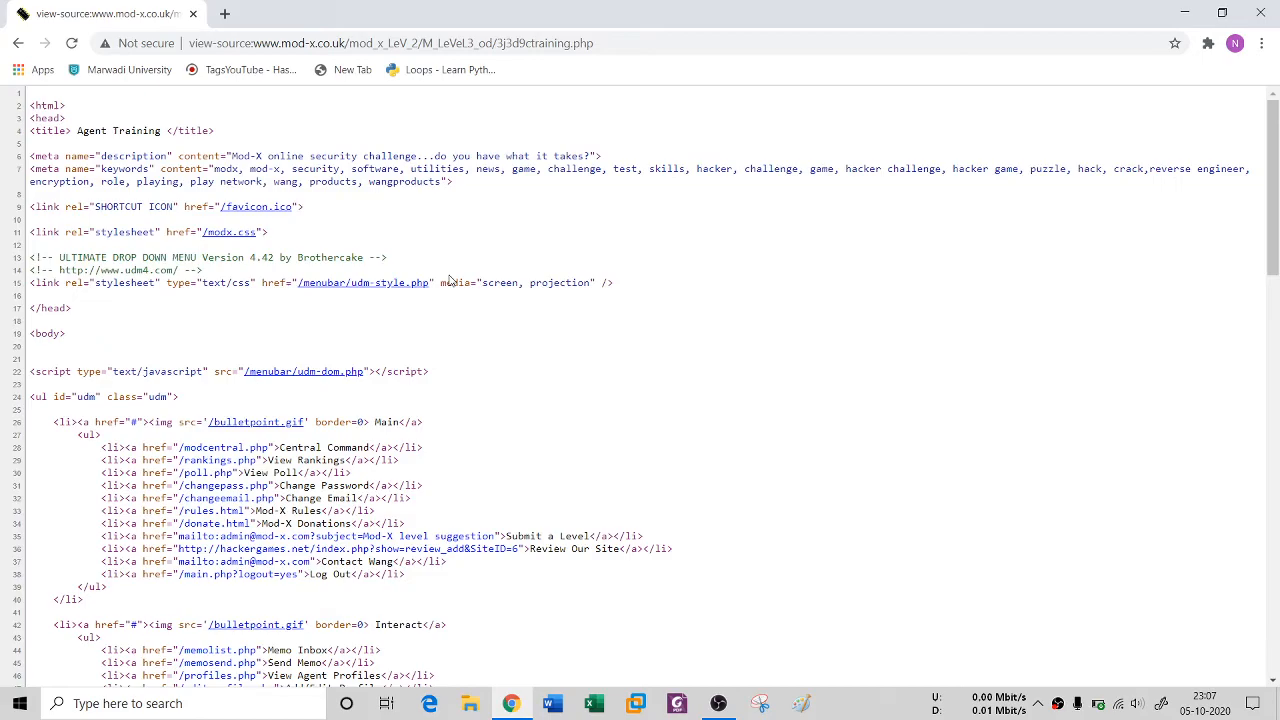
Scroll the page source down to the applet's j7c2B2.jar archive and switch to Downloads
{"action": "scroll", "scroll_direction": "down", "scroll_amount": 3}
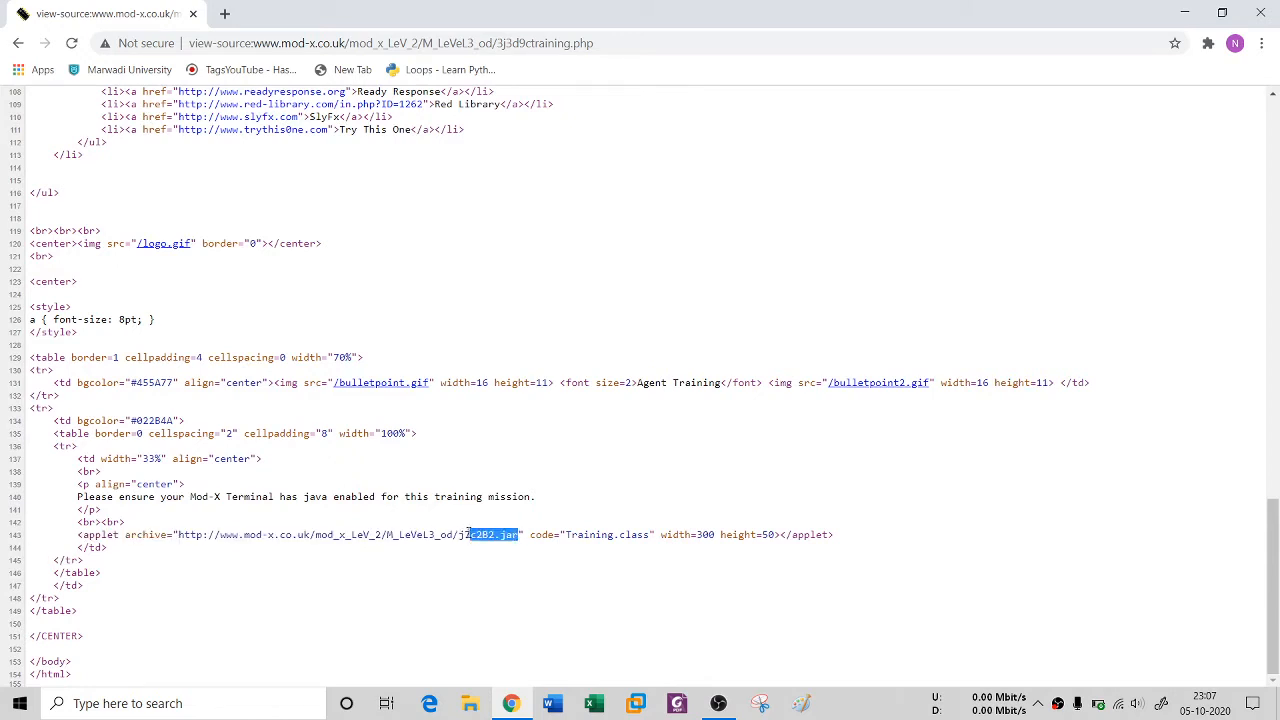
{"action": "left_click", "coordinate": [469, 703]}
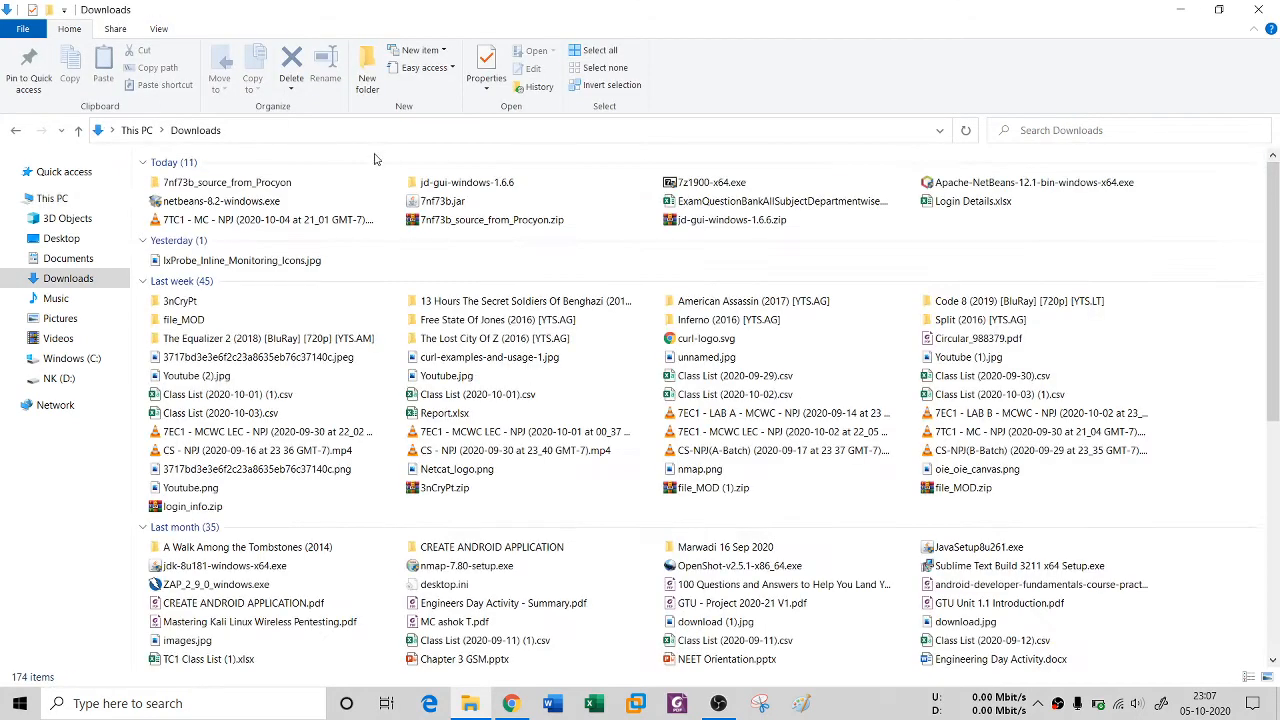
Check 7nf73b.jar in the Downloads folder, then return to the training page source
{"action": "left_click", "coordinate": [466, 182]}
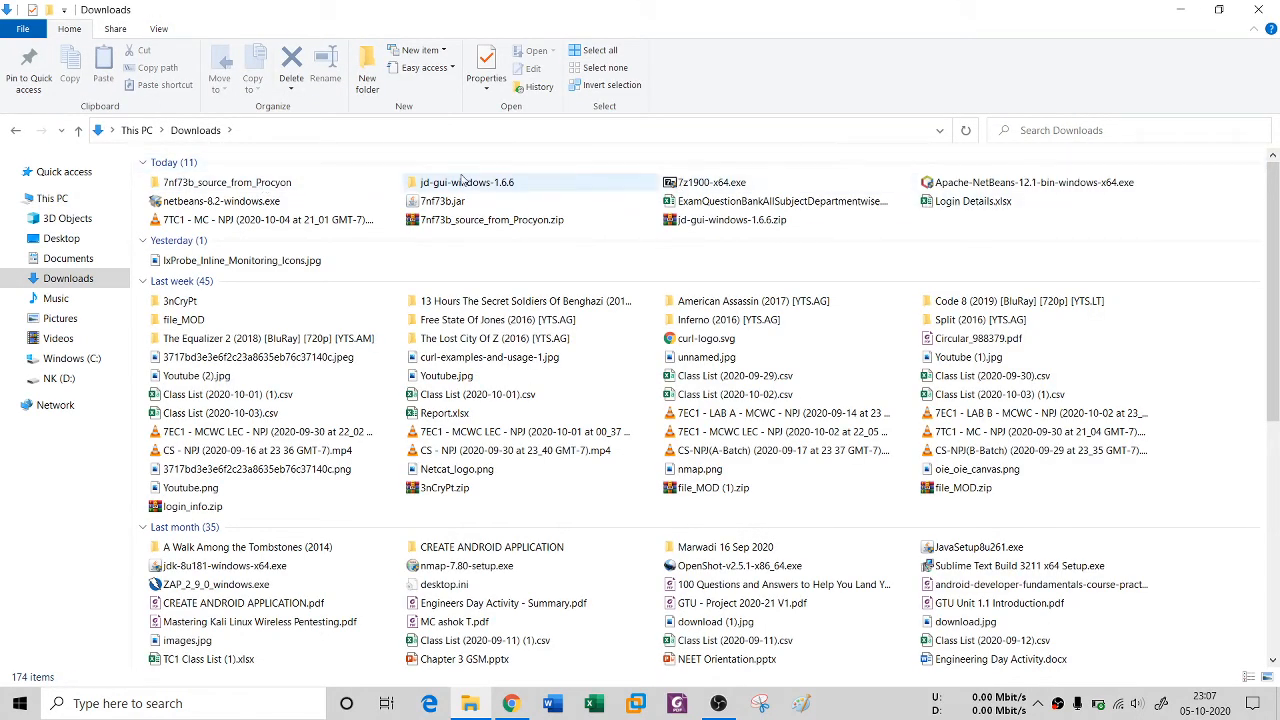
{"action": "mouse_move", "coordinate": [440, 201]}
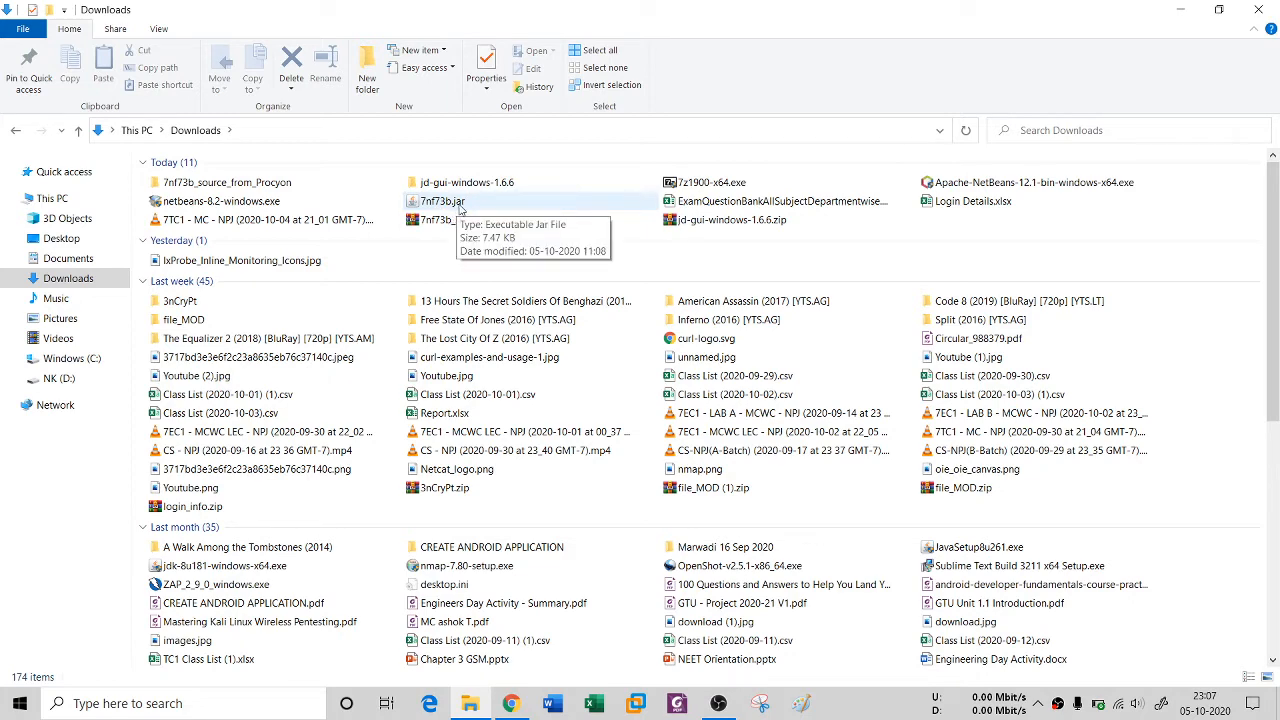
{"action": "left_click", "coordinate": [510, 703]}
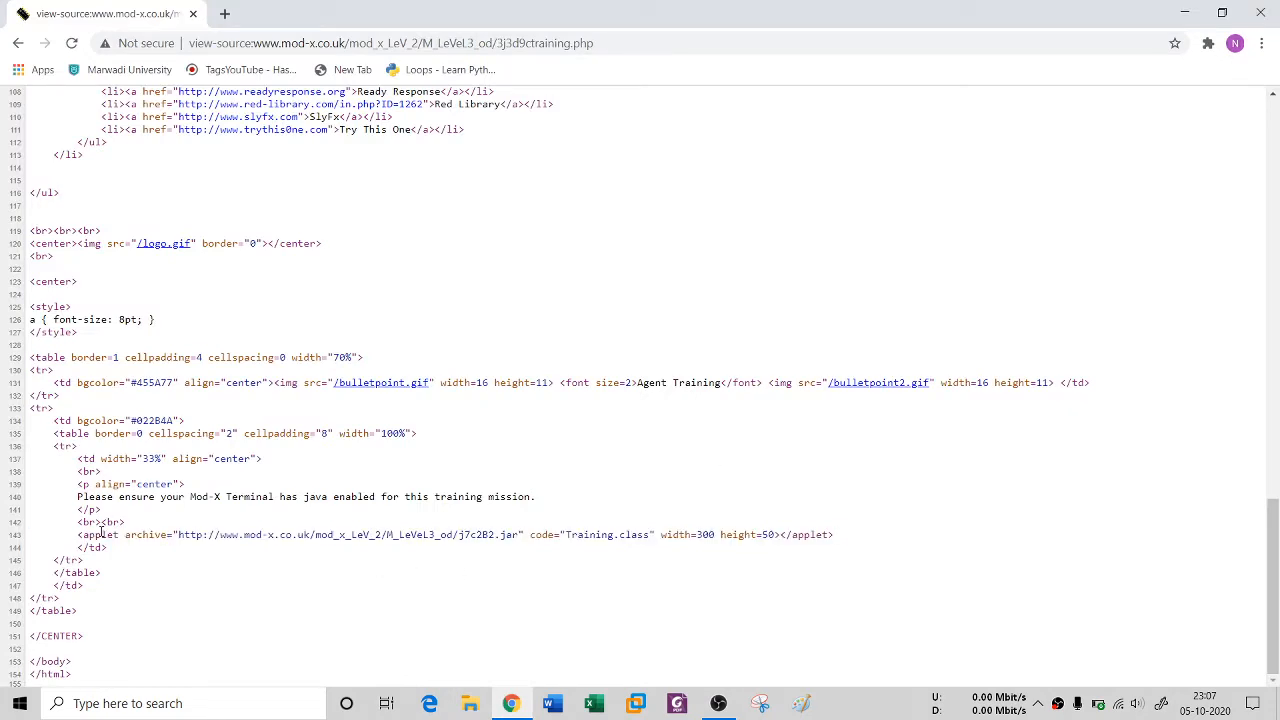
{"action": "mouse_move", "coordinate": [163, 558]}
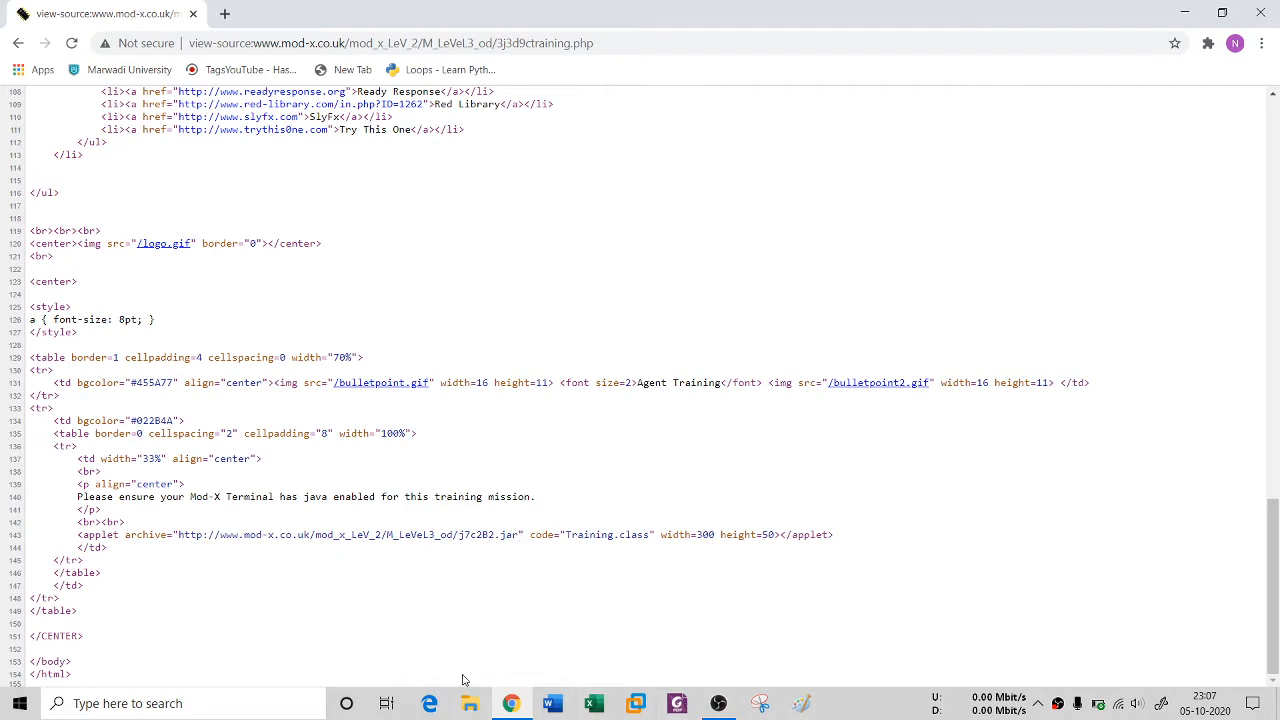
{"action": "mouse_move", "coordinate": [511, 703]}
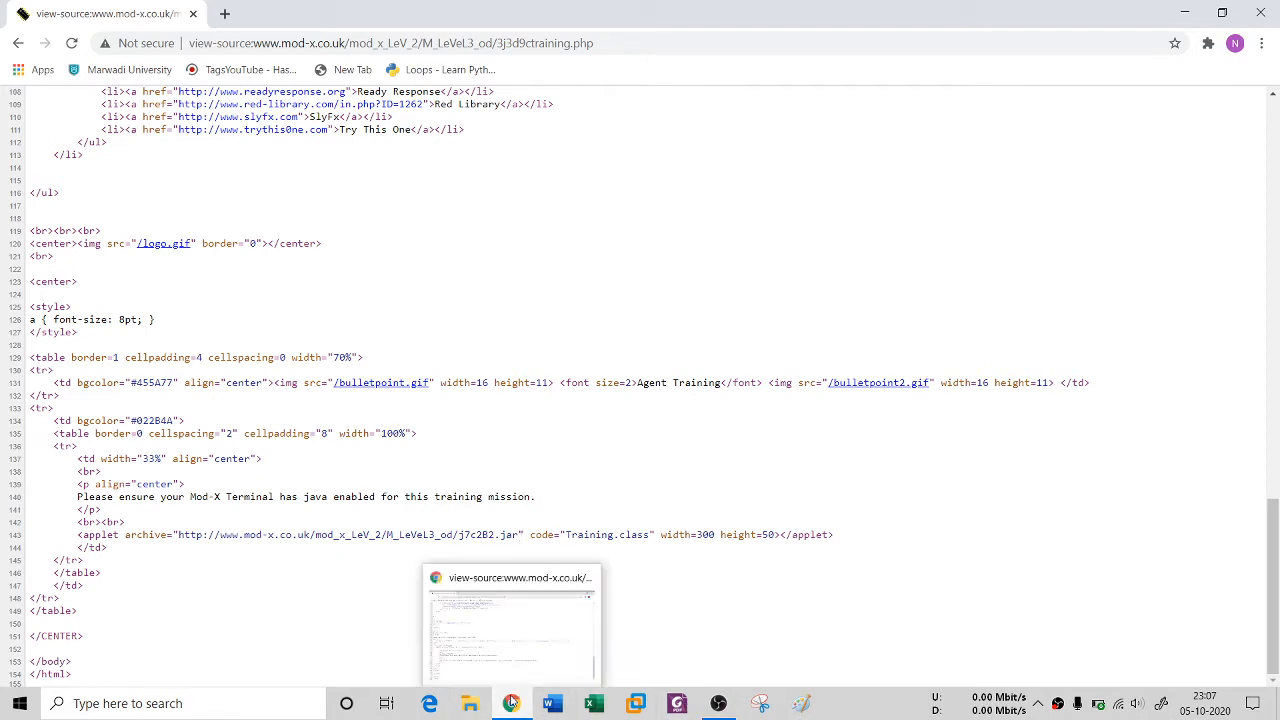
Search 'jd' to locate the jd-gui-windows-1.6.6 folder with jd-gui.exe
{"action": "type", "text": "jd"}
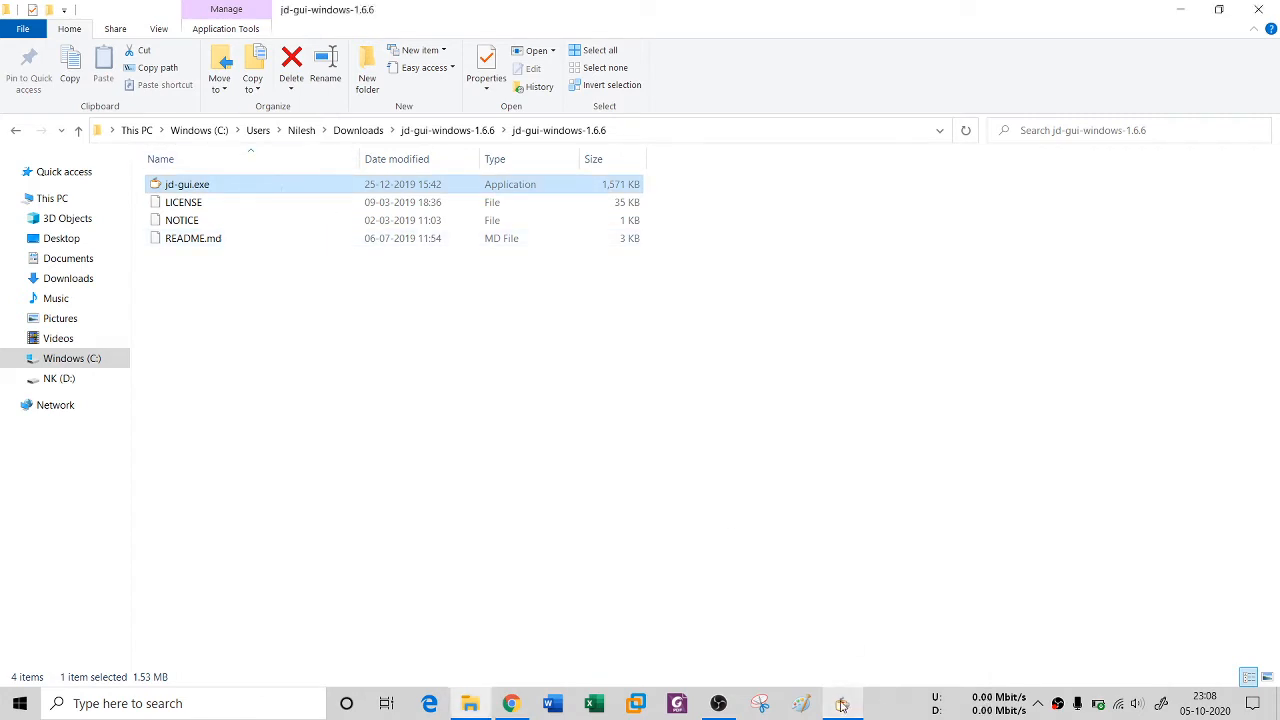
Launch jd-gui.exe and load 7nf73b.jar from the Downloads folder
{"action": "double_click", "coordinate": [187, 184]}
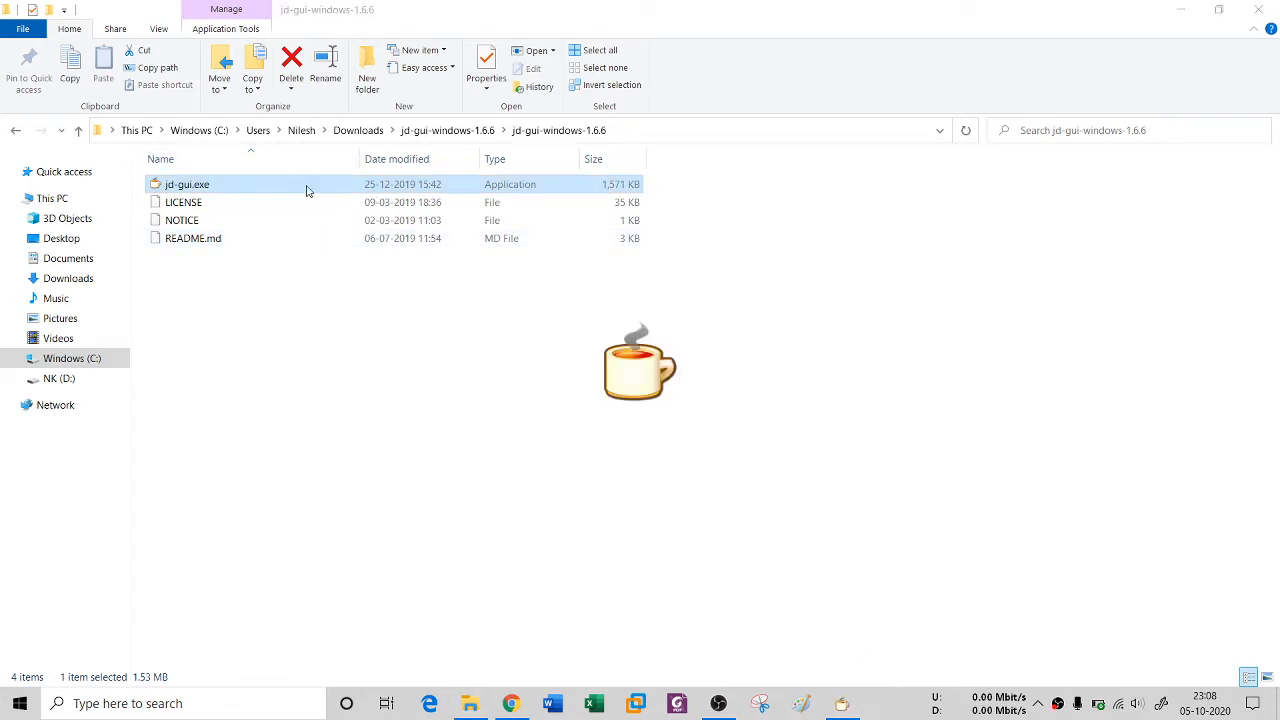
{"action": "double_click", "coordinate": [187, 184]}
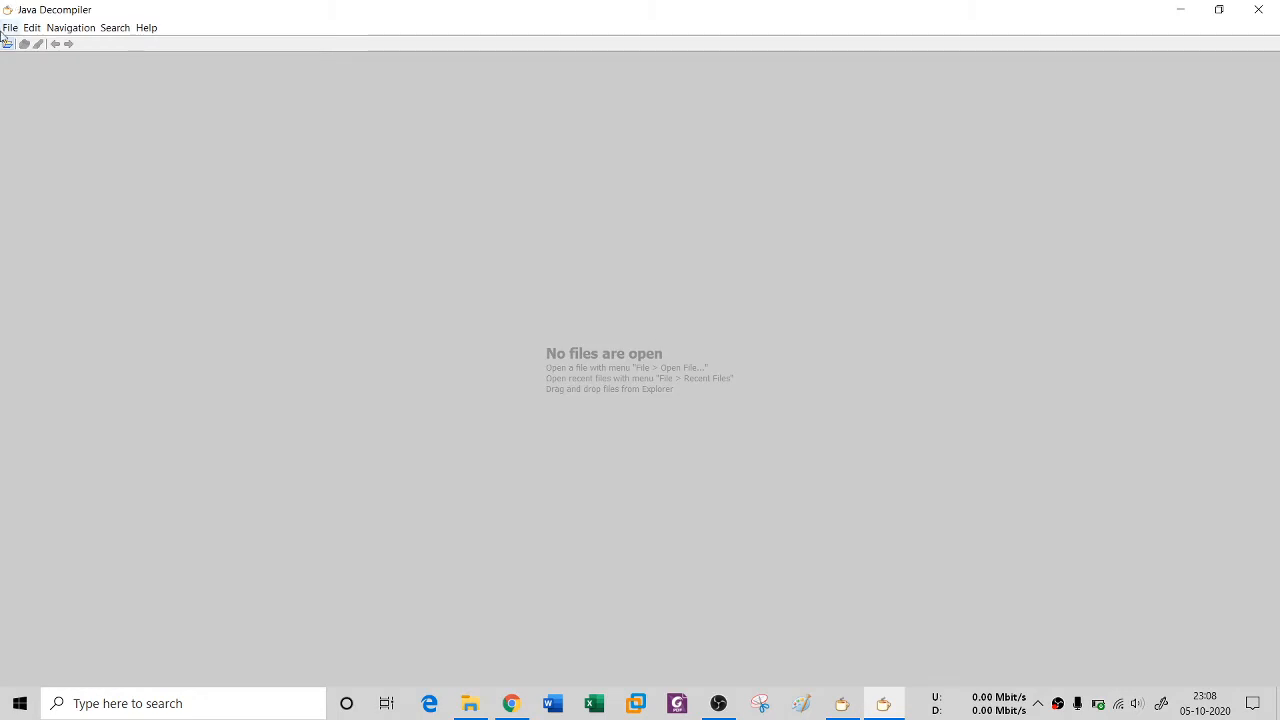
{"action": "left_click", "coordinate": [10, 27]}
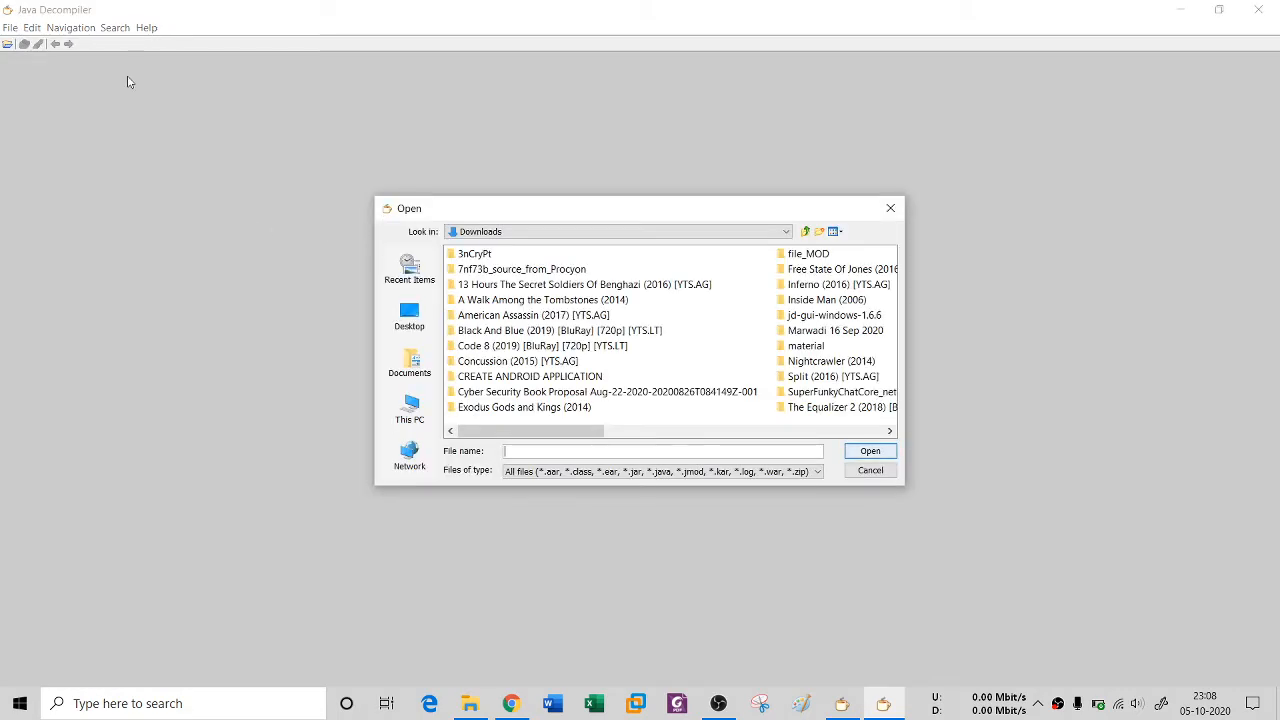
{"action": "left_click", "coordinate": [517, 361]}
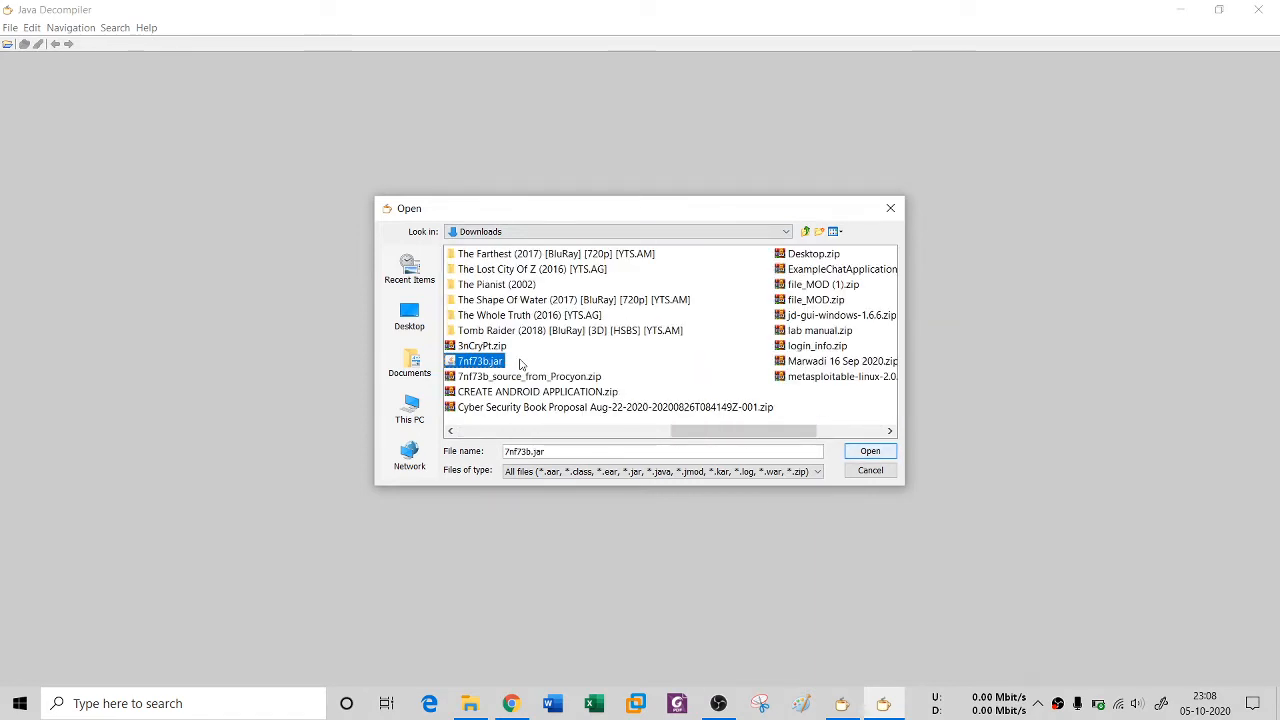
{"action": "left_click", "coordinate": [868, 451]}
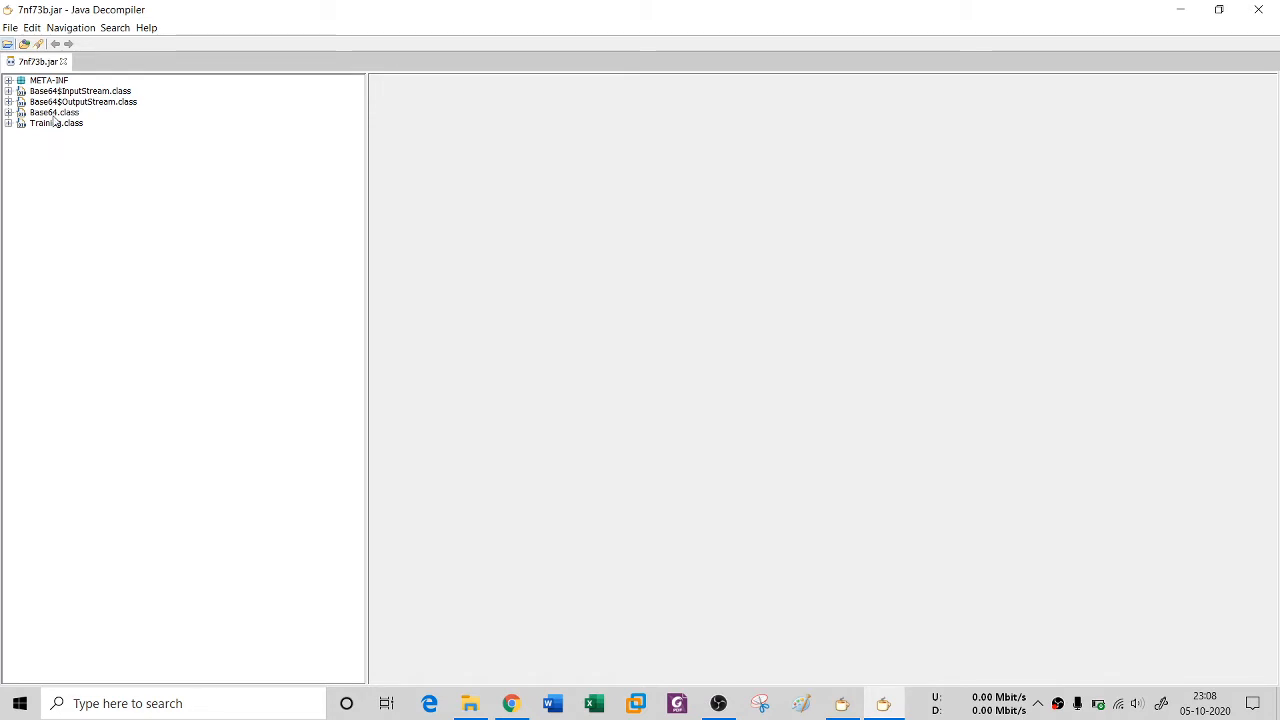
{"action": "mouse_move", "coordinate": [98, 107]}
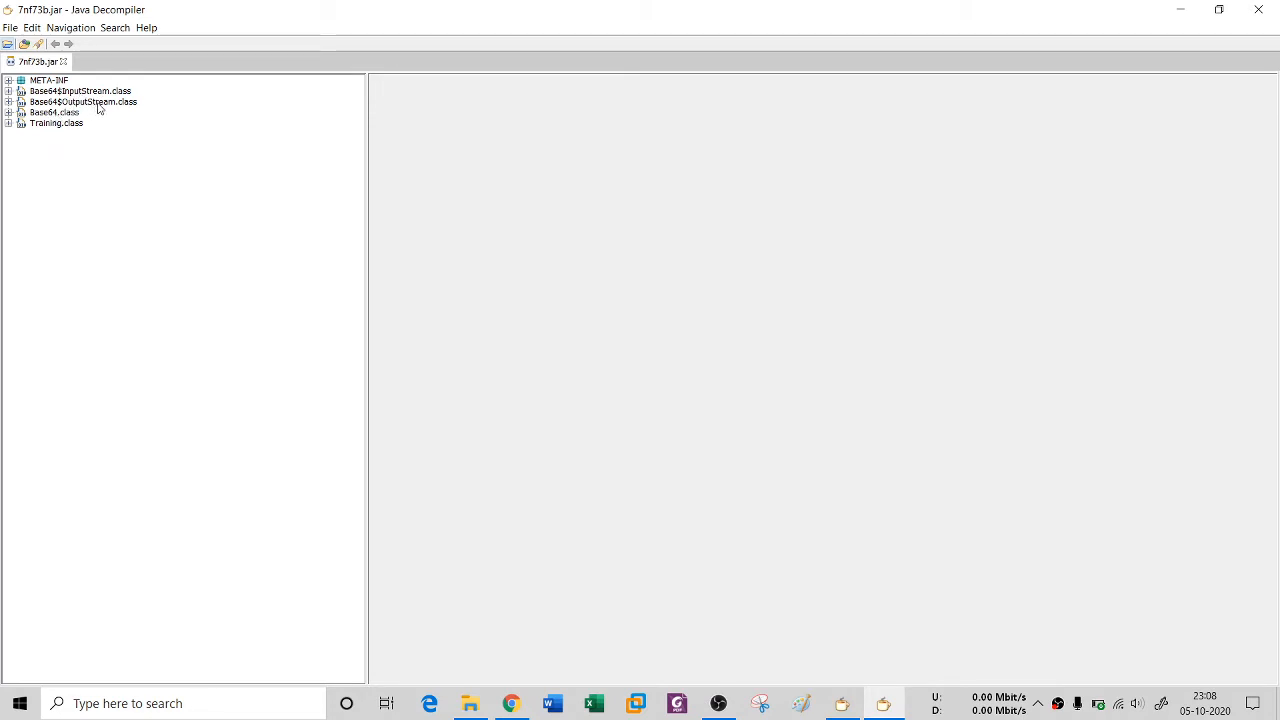
Expand Training.class, open its decompiled source, and scroll through its methods
{"action": "left_click", "coordinate": [9, 123]}
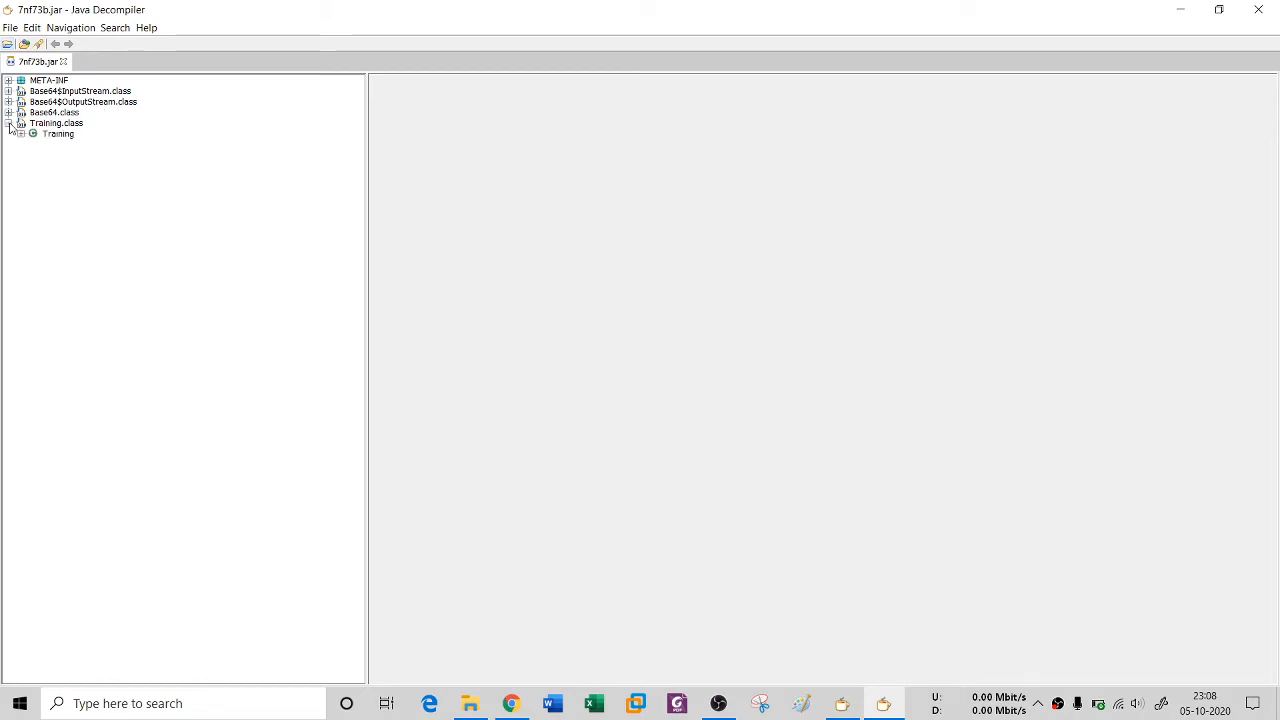
{"action": "double_click", "coordinate": [56, 122]}
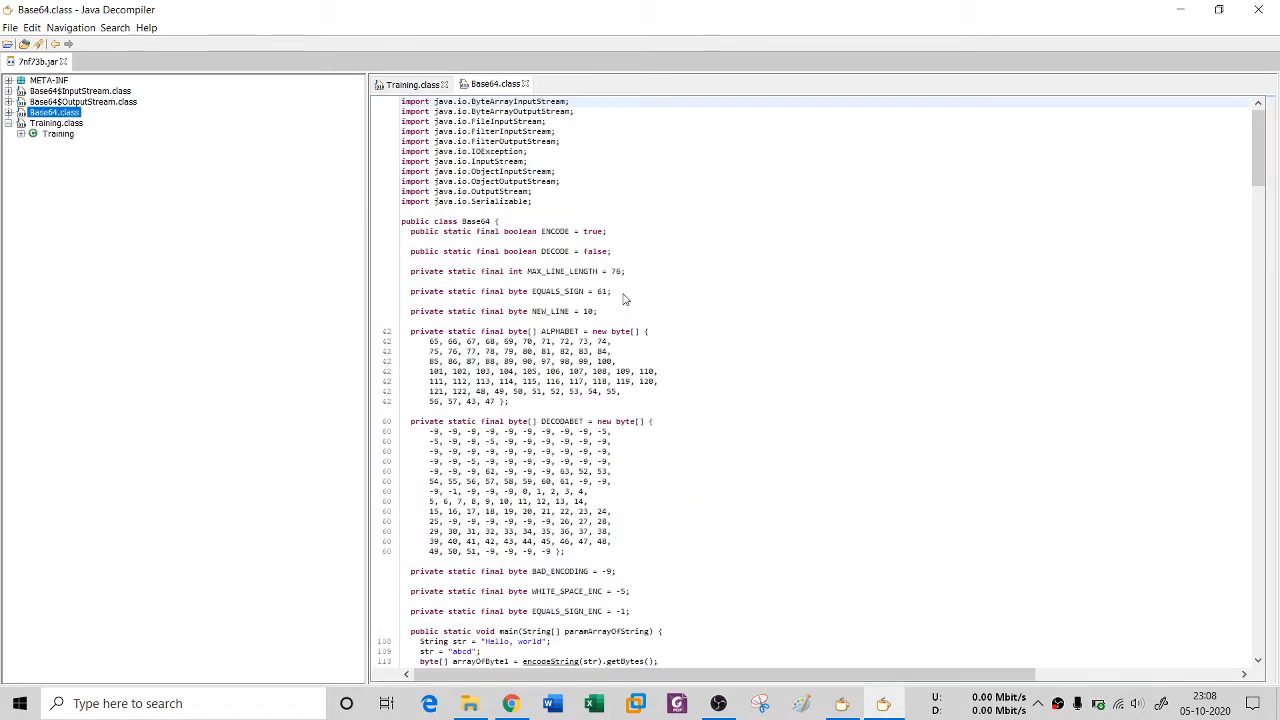
{"action": "scroll", "scroll_direction": "down", "scroll_amount": 3}
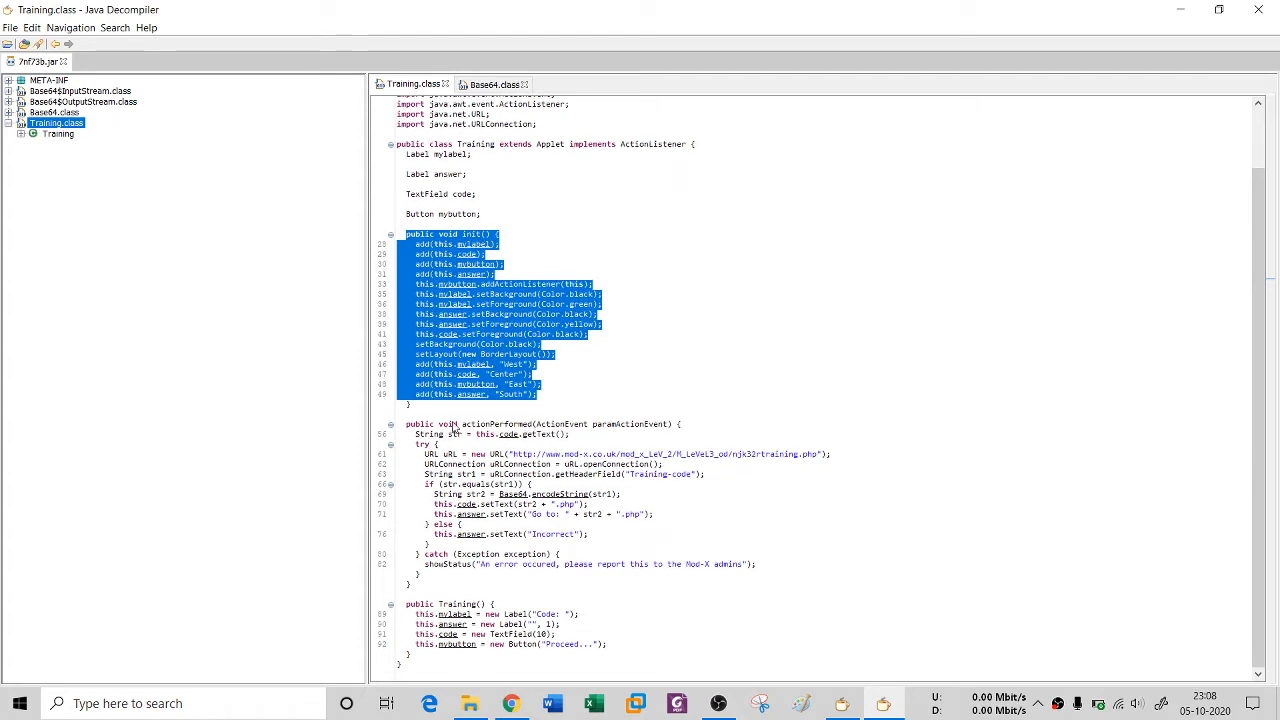
{"action": "mouse_move", "coordinate": [513, 445]}
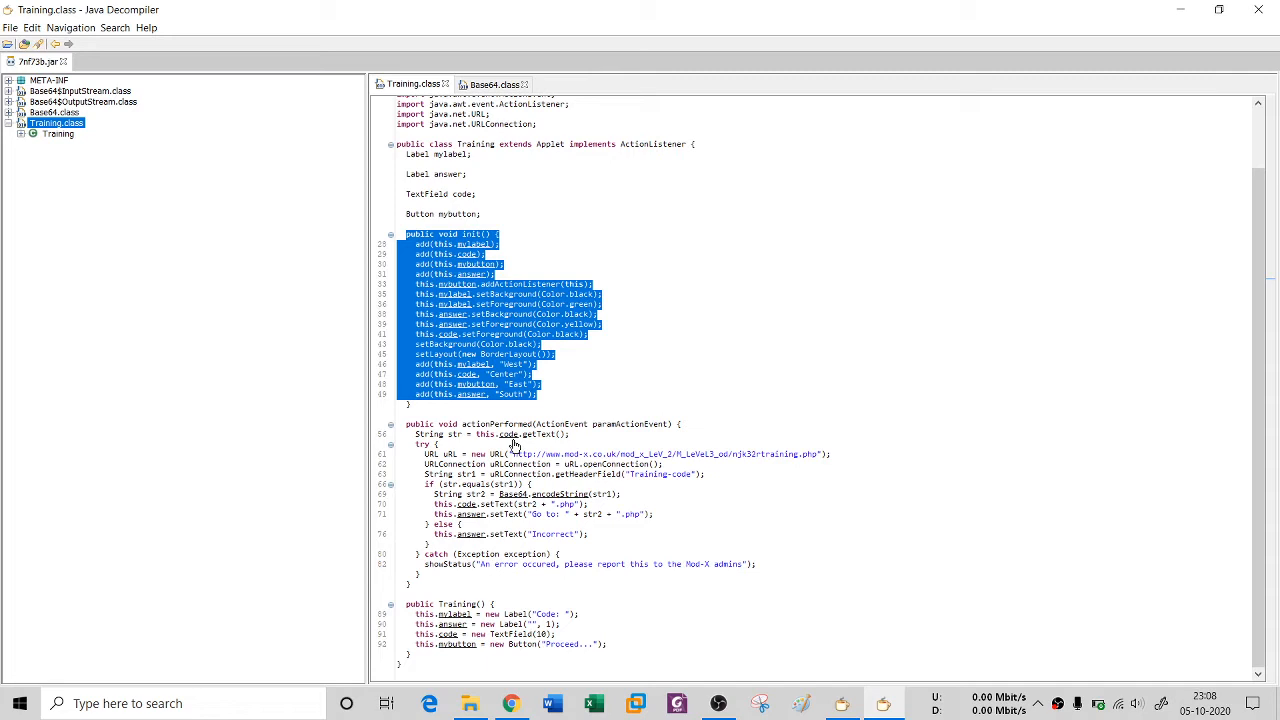
{"action": "mouse_move", "coordinate": [449, 476]}
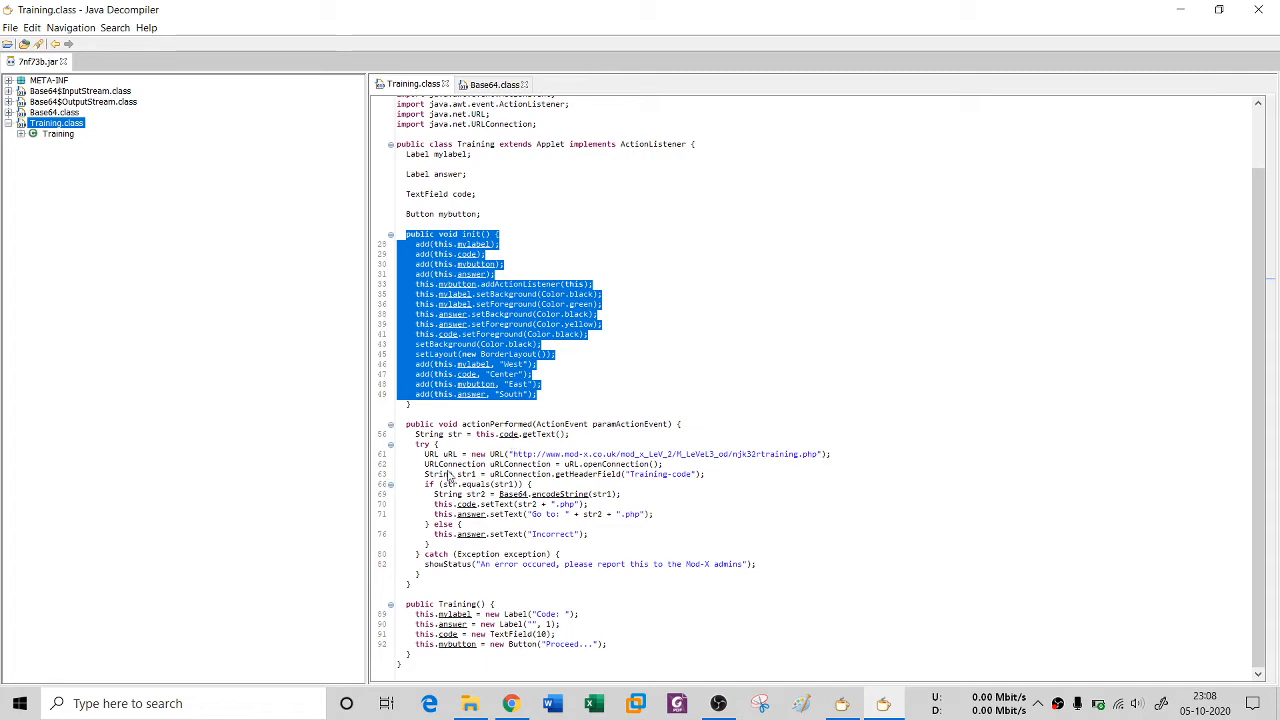
{"action": "mouse_move", "coordinate": [780, 458]}
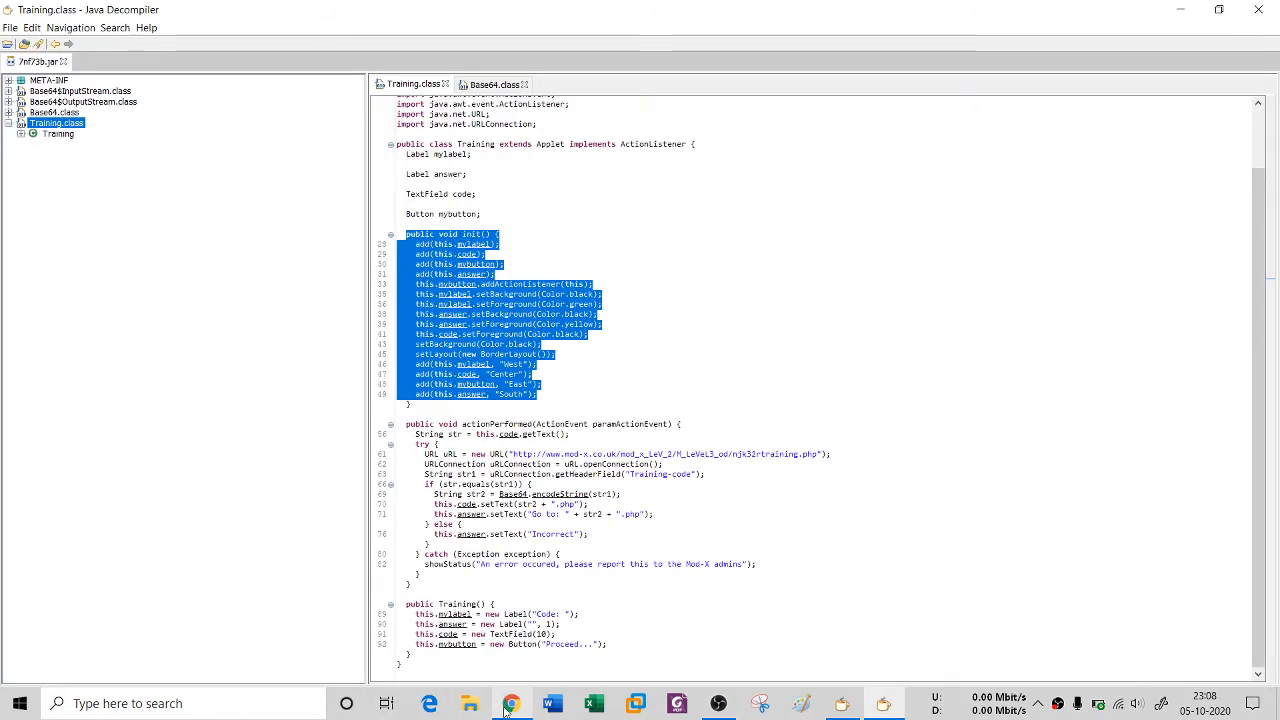
Bring Chrome forward and go back from view-source to the Agent Training page
{"action": "left_click", "coordinate": [511, 703]}
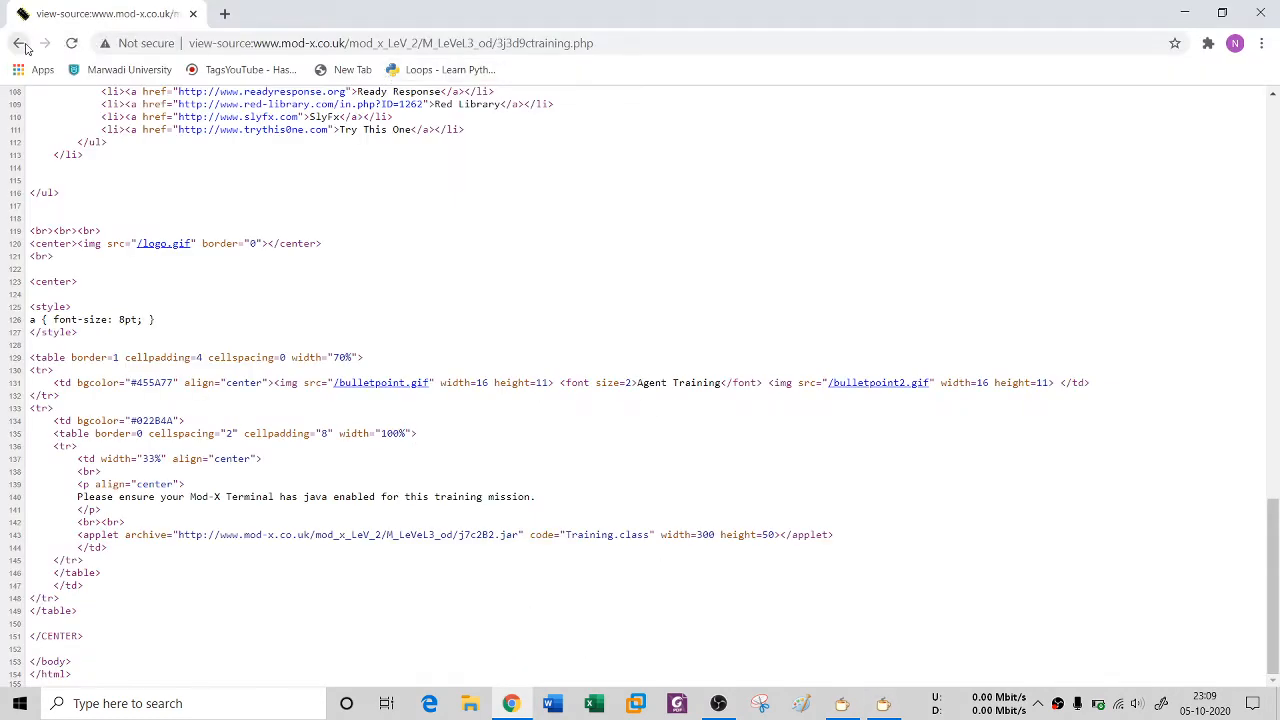
{"action": "left_click", "coordinate": [18, 43]}
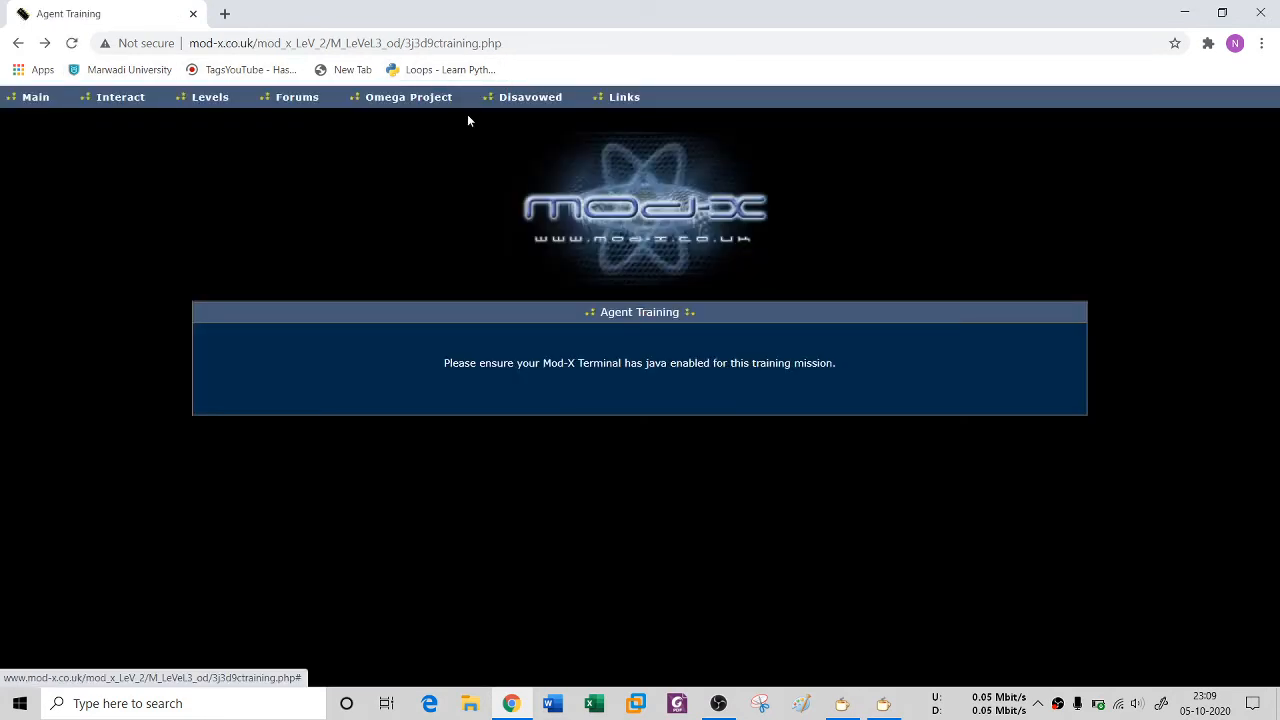
{"action": "mouse_move", "coordinate": [535, 233]}
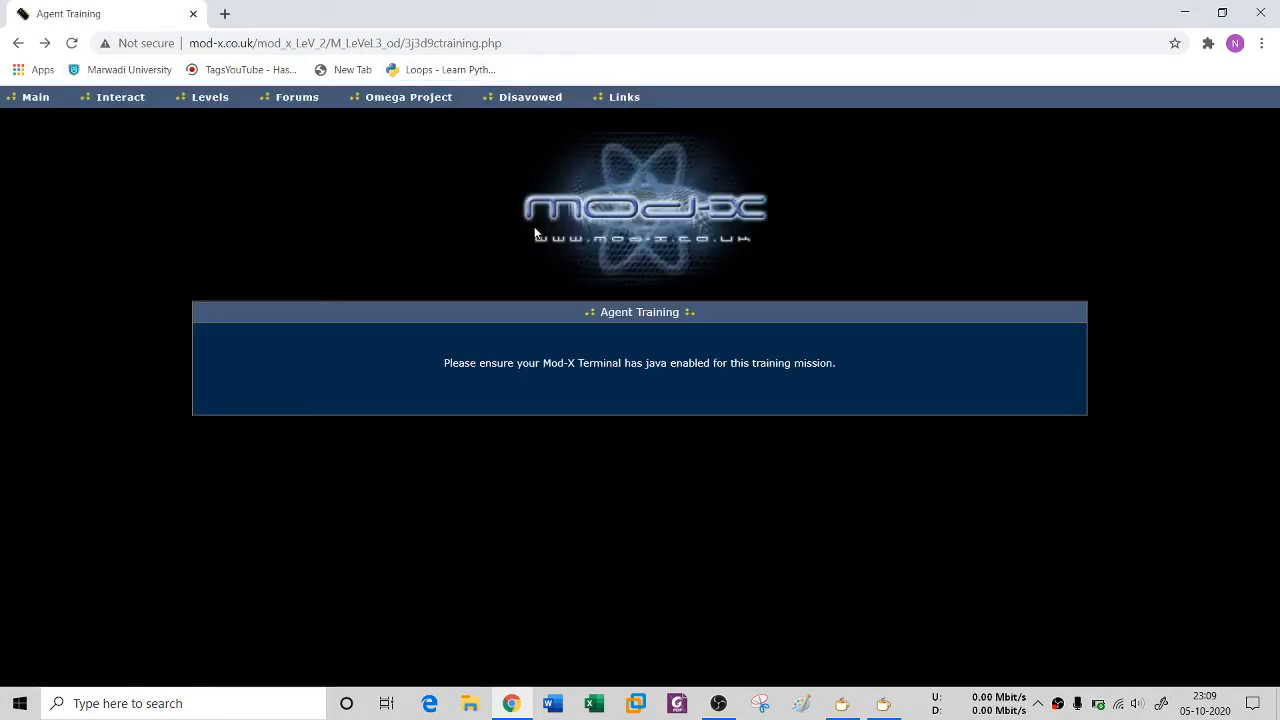
{"action": "mouse_move", "coordinate": [550, 148]}
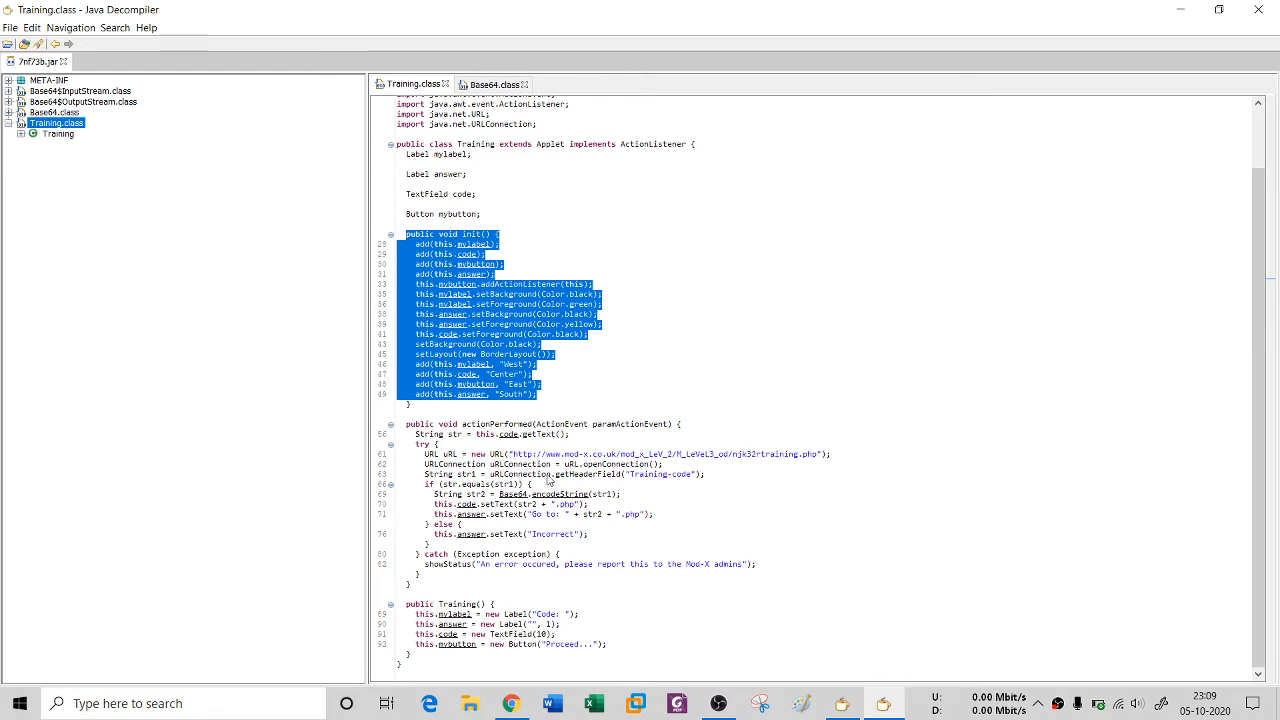
{"action": "mouse_move", "coordinate": [619, 486]}
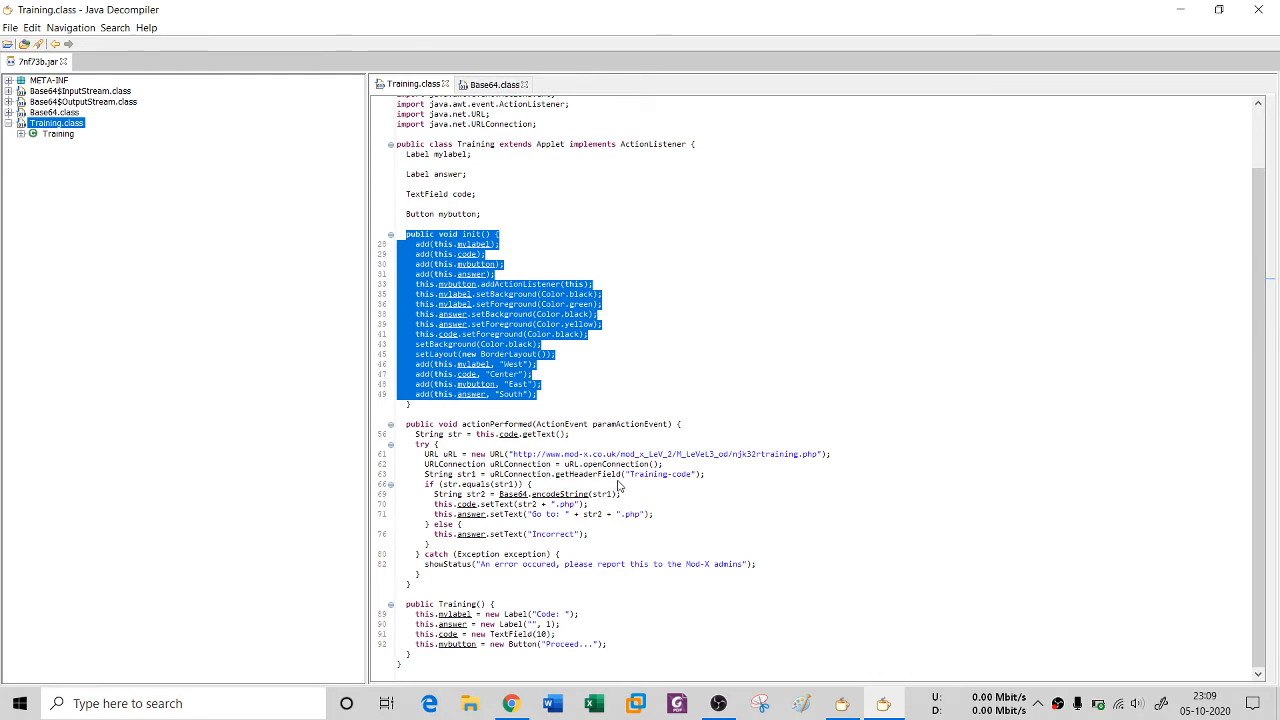
{"action": "mouse_move", "coordinate": [687, 487]}
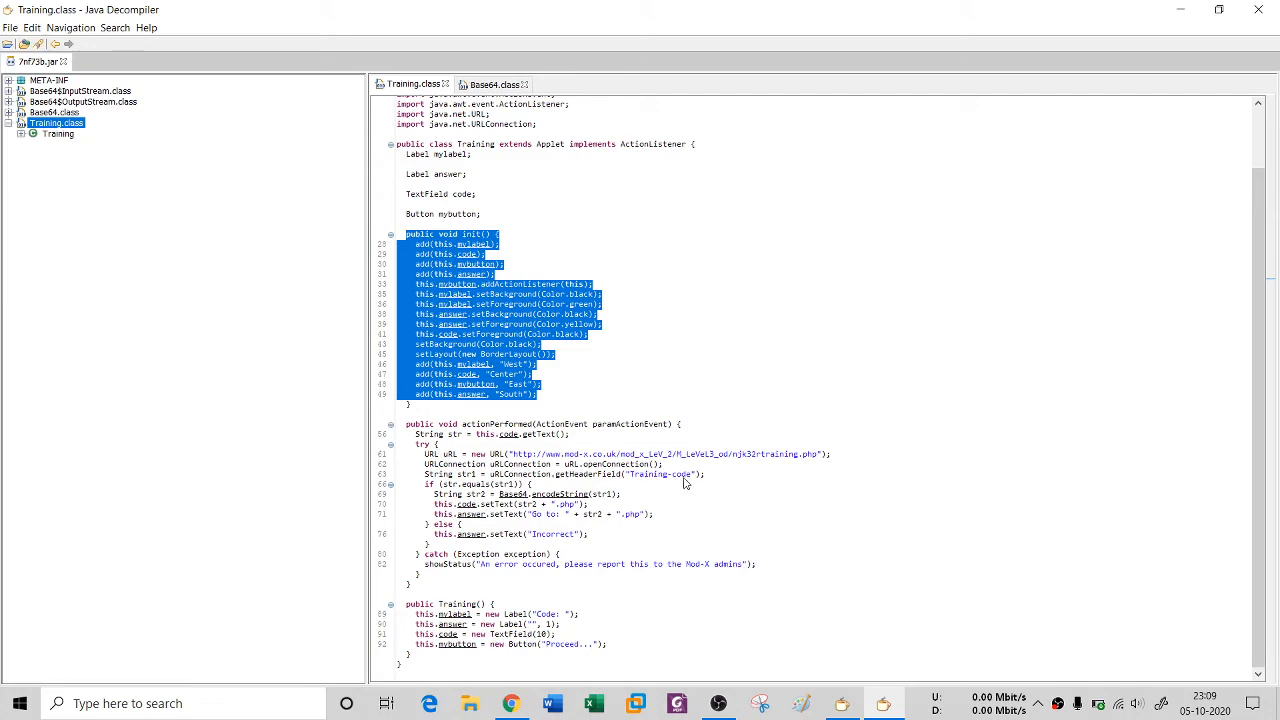
Bring the Mod-X Agent Training page back to the front in Chrome
{"action": "left_click", "coordinate": [297, 97]}
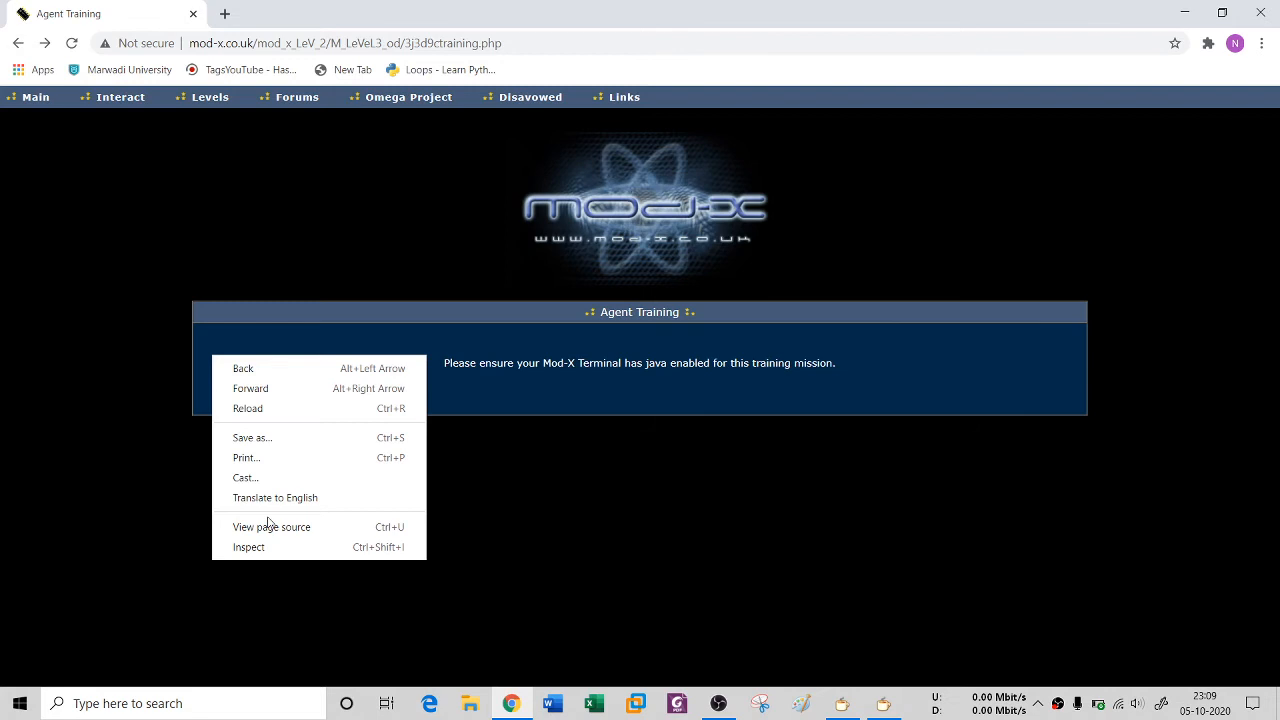
{"action": "left_click", "coordinate": [249, 547]}
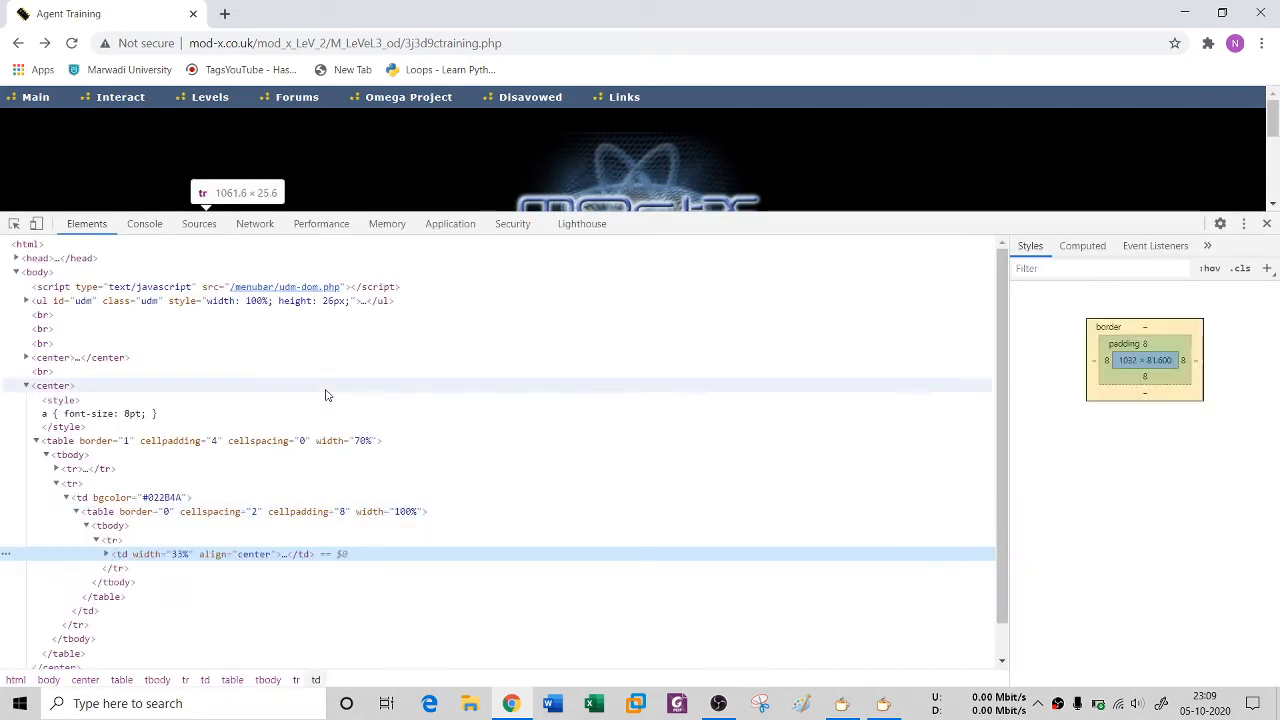
{"action": "left_click", "coordinate": [253, 223]}
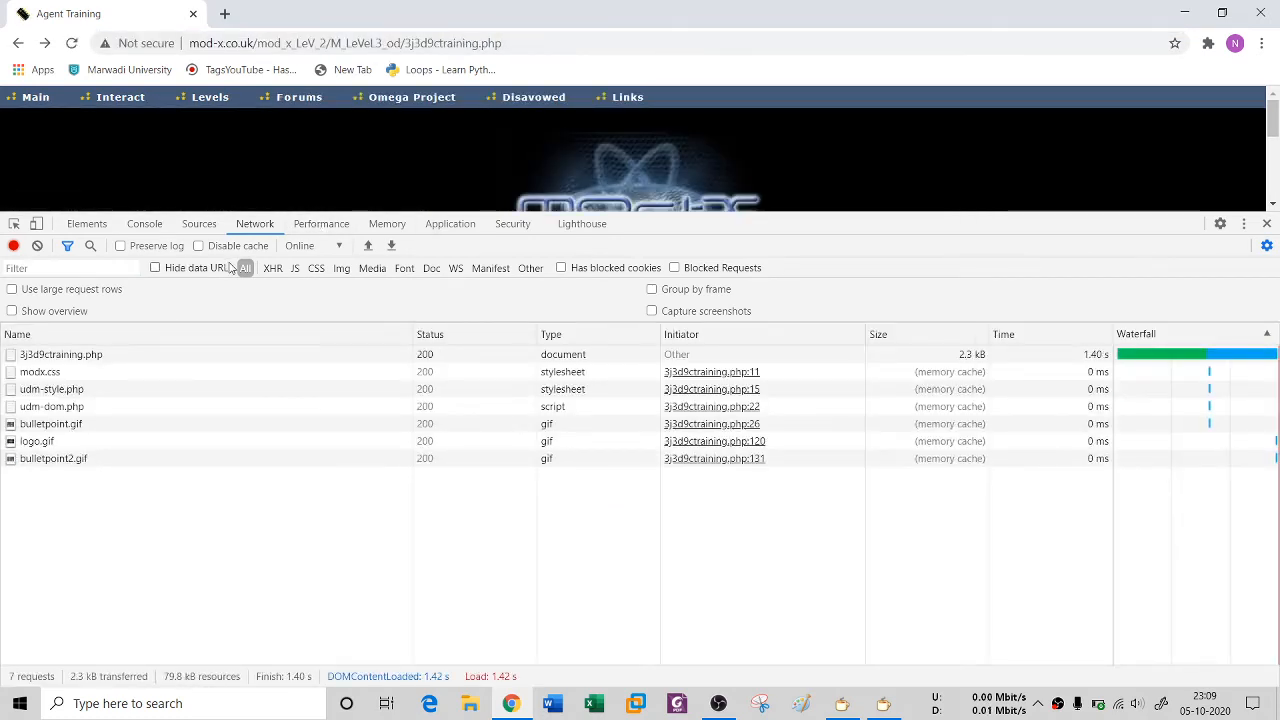
{"action": "mouse_move", "coordinate": [245, 267]}
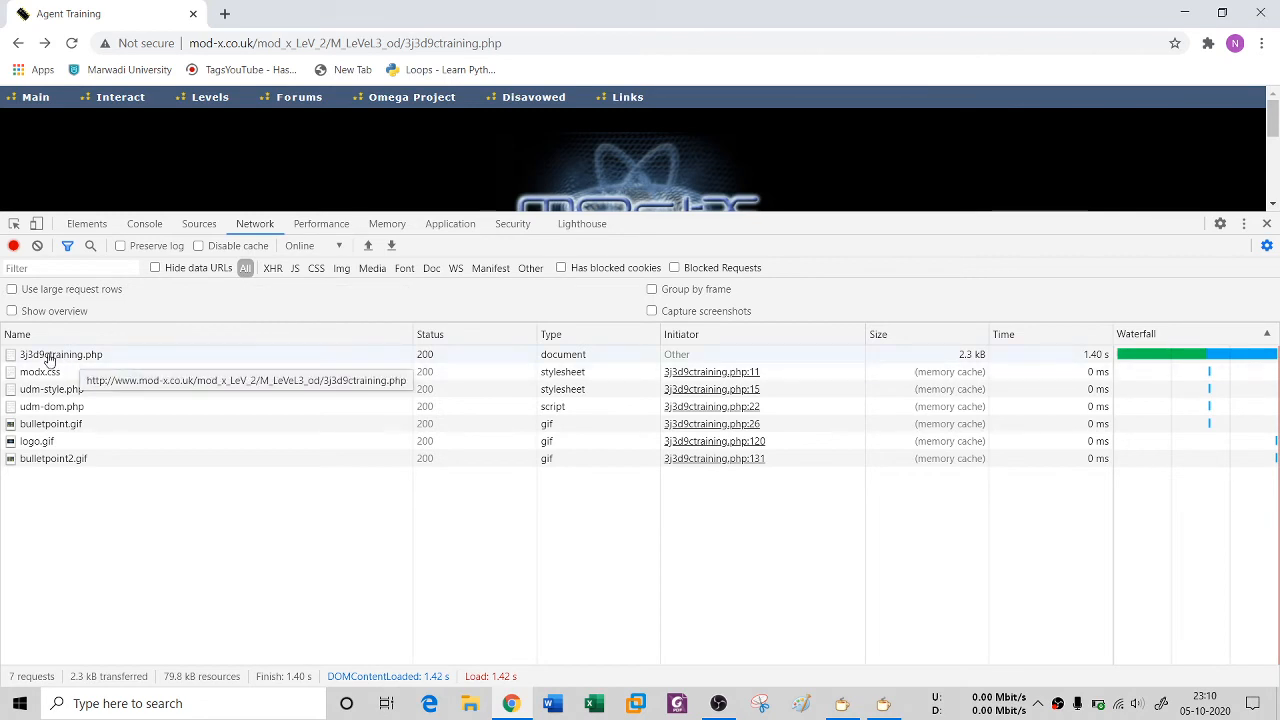
{"action": "left_click", "coordinate": [60, 354]}
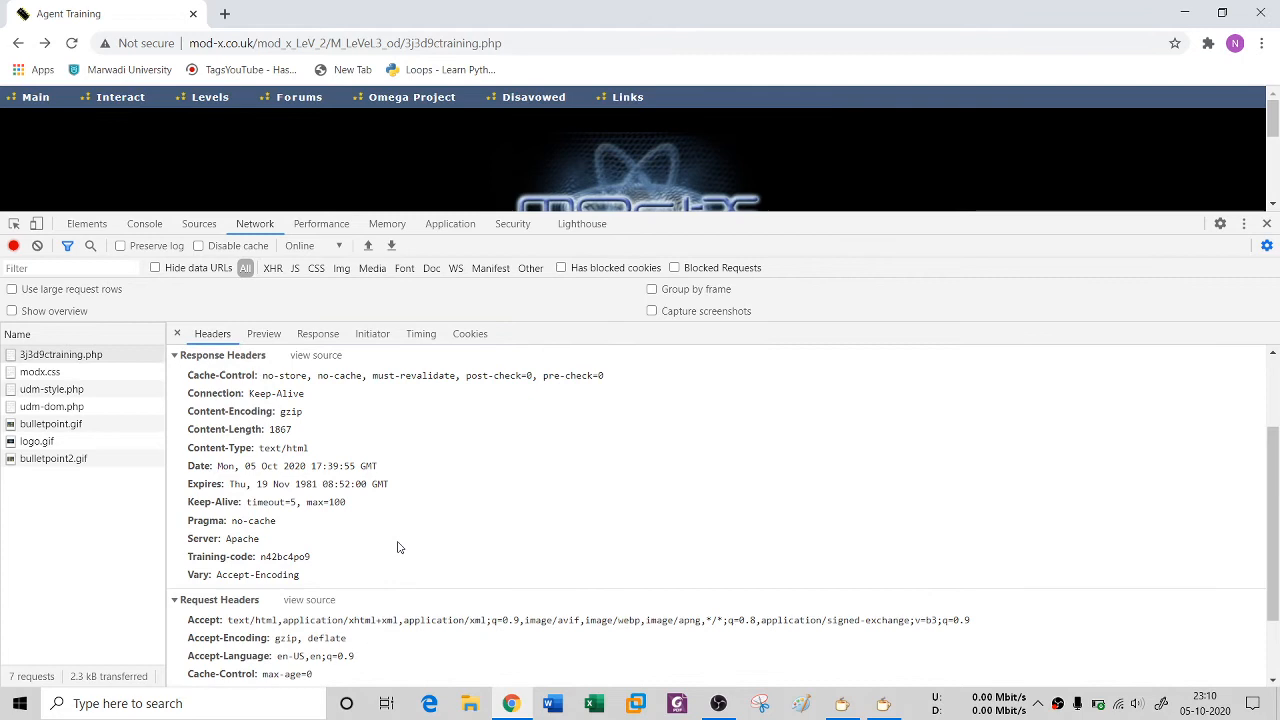
{"action": "scroll", "scroll_direction": "down", "scroll_amount": 3}
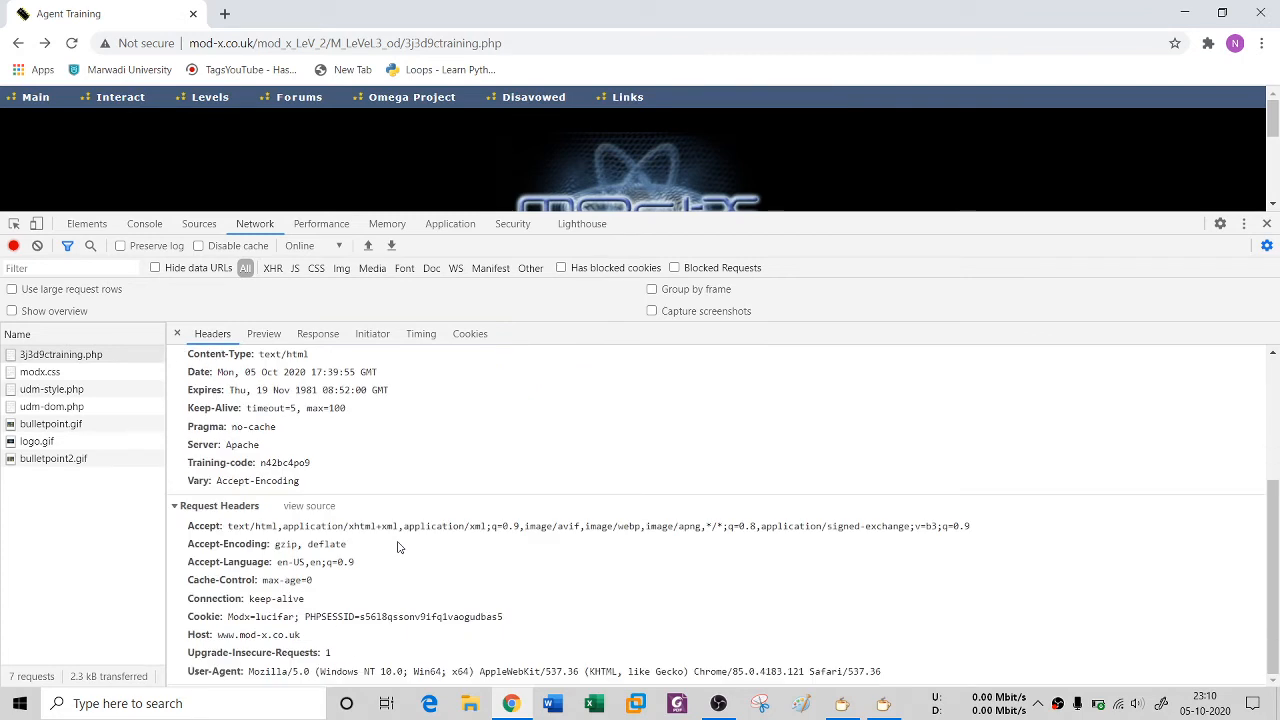
{"action": "mouse_move", "coordinate": [321, 492]}
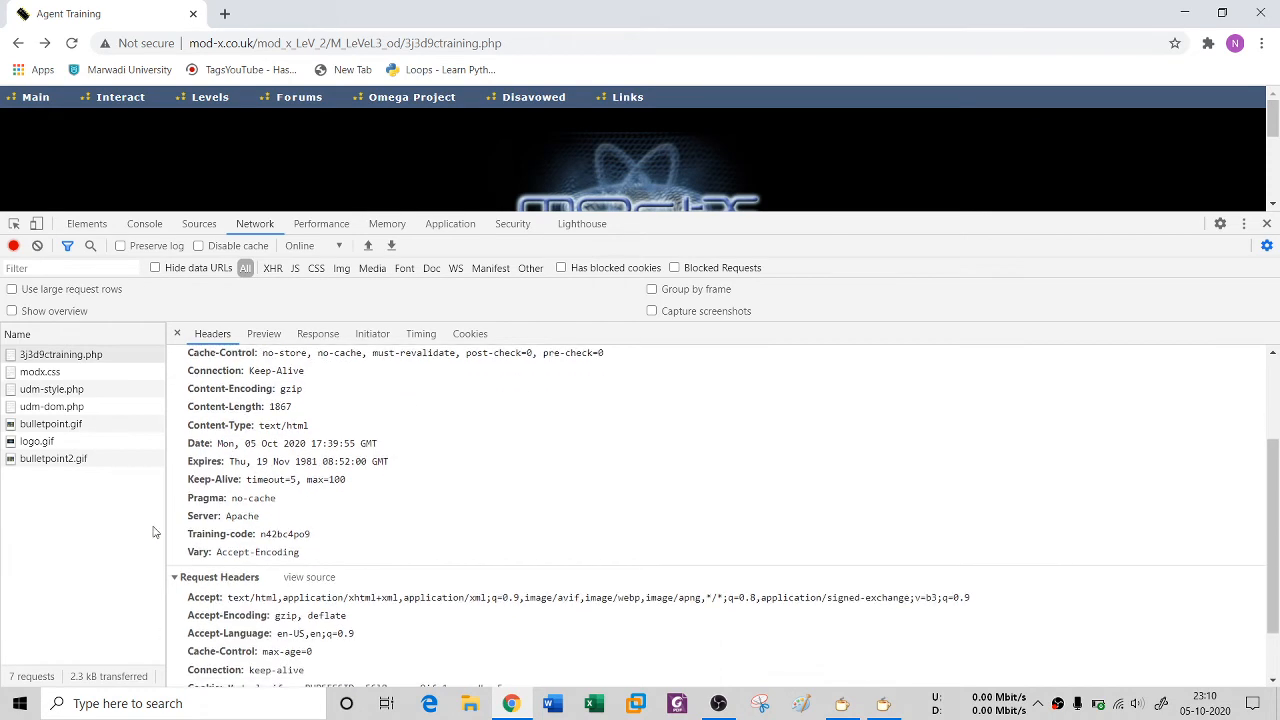
{"action": "mouse_move", "coordinate": [263, 543]}
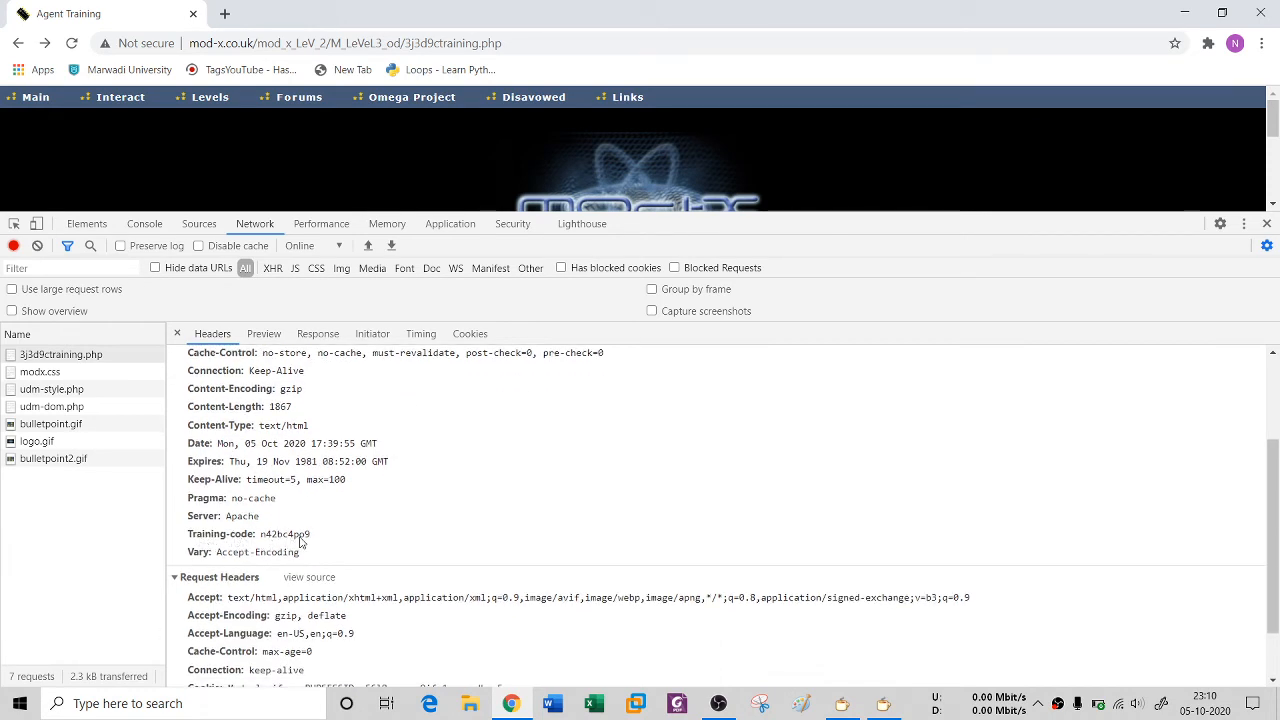
{"action": "key", "text": "alt+tab"}
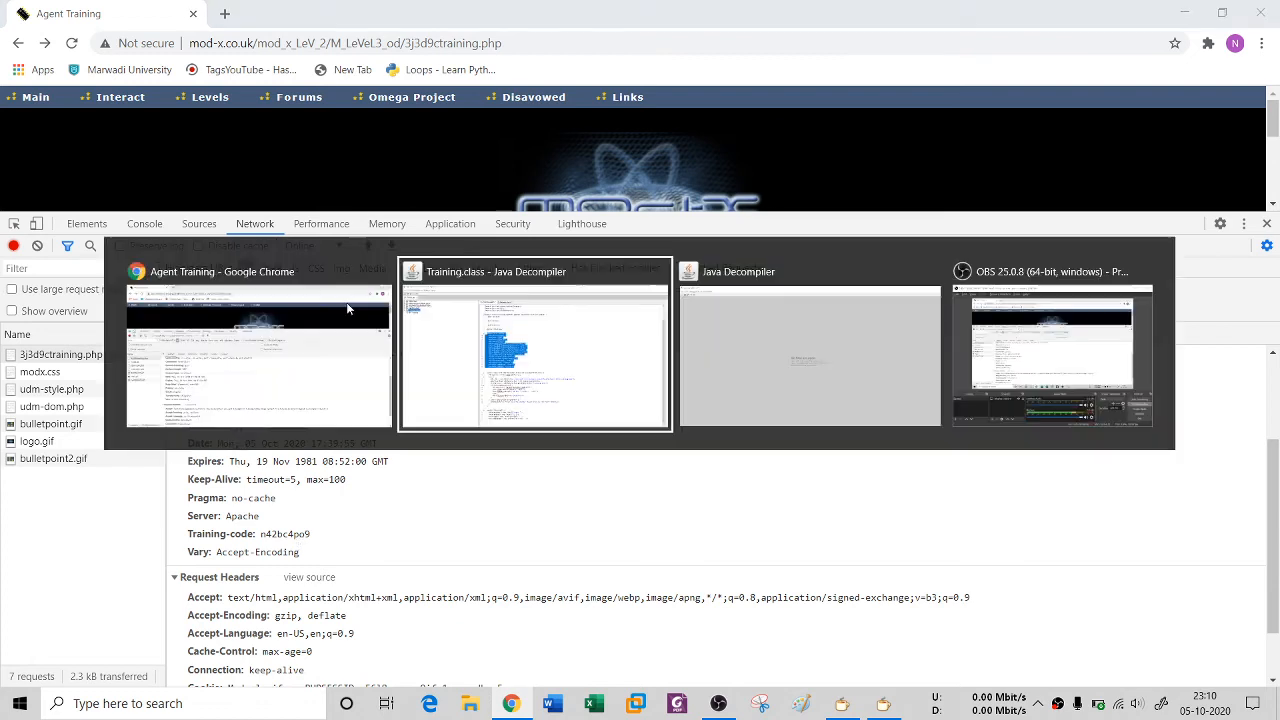
{"action": "left_click", "coordinate": [534, 271]}
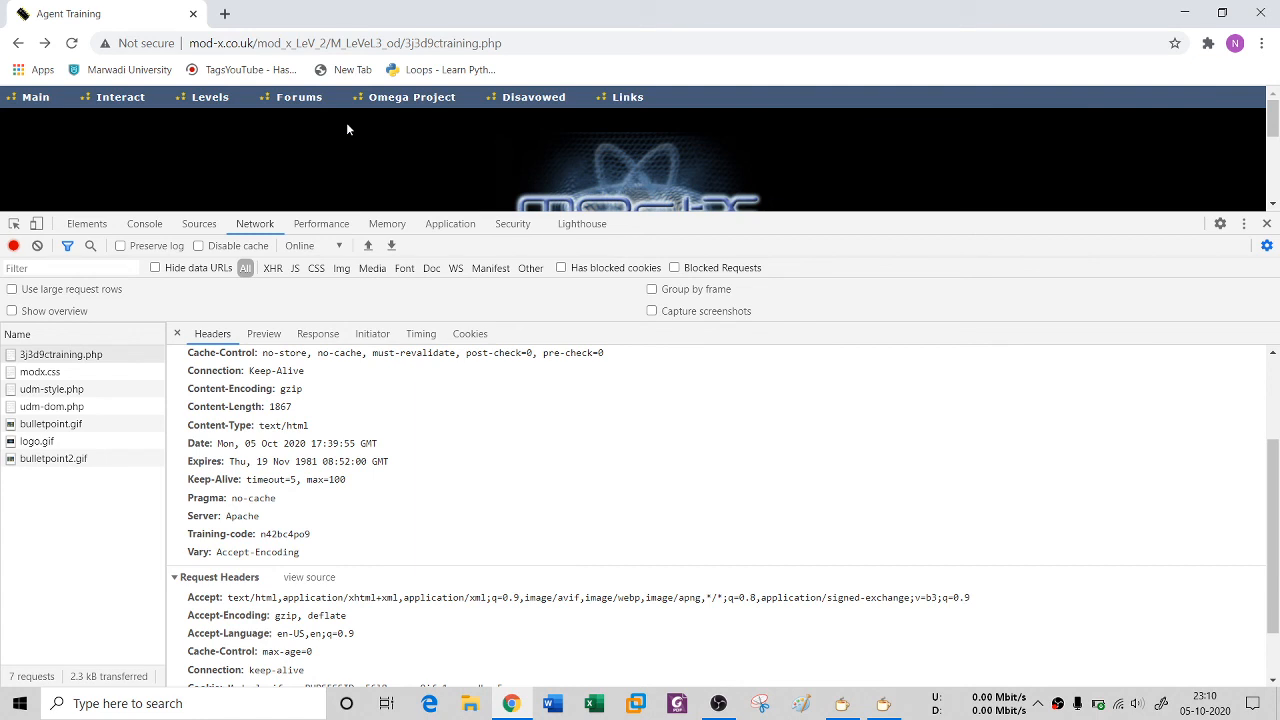
{"action": "mouse_move", "coordinate": [377, 197]}
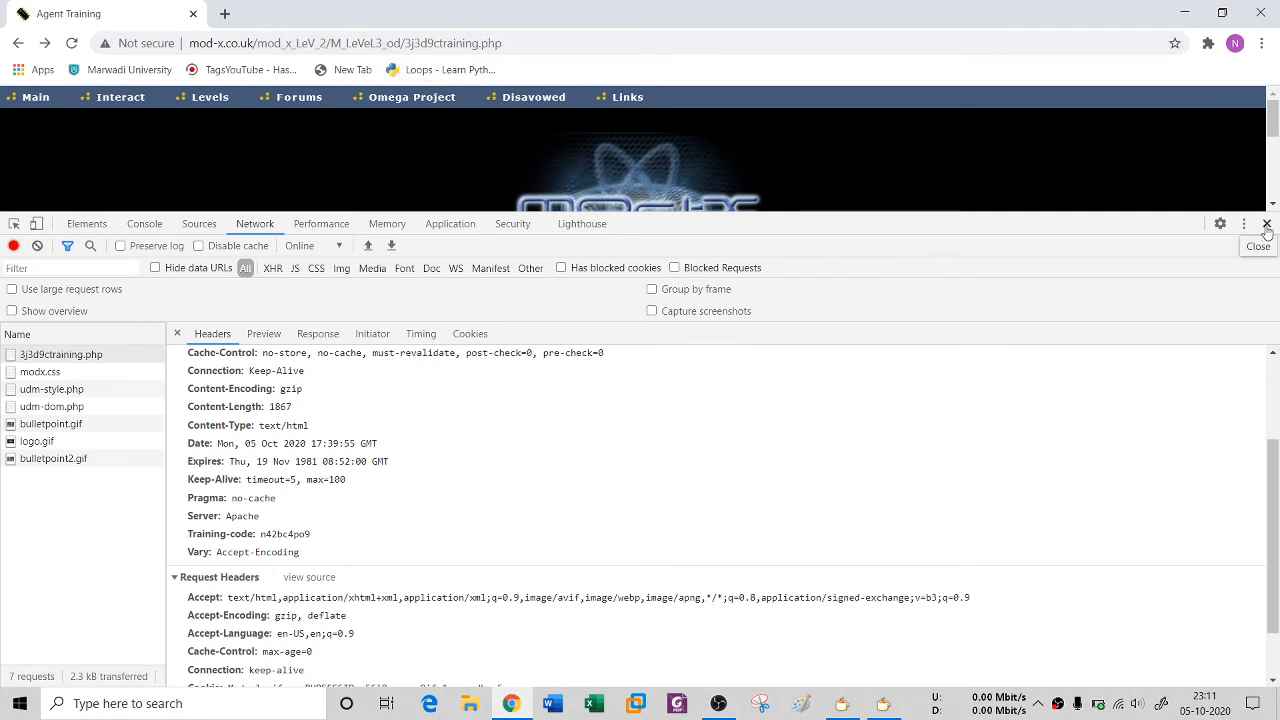
Close the DevTools panel to show the Mod-X Agent Training page in full
{"action": "left_click", "coordinate": [1258, 224]}
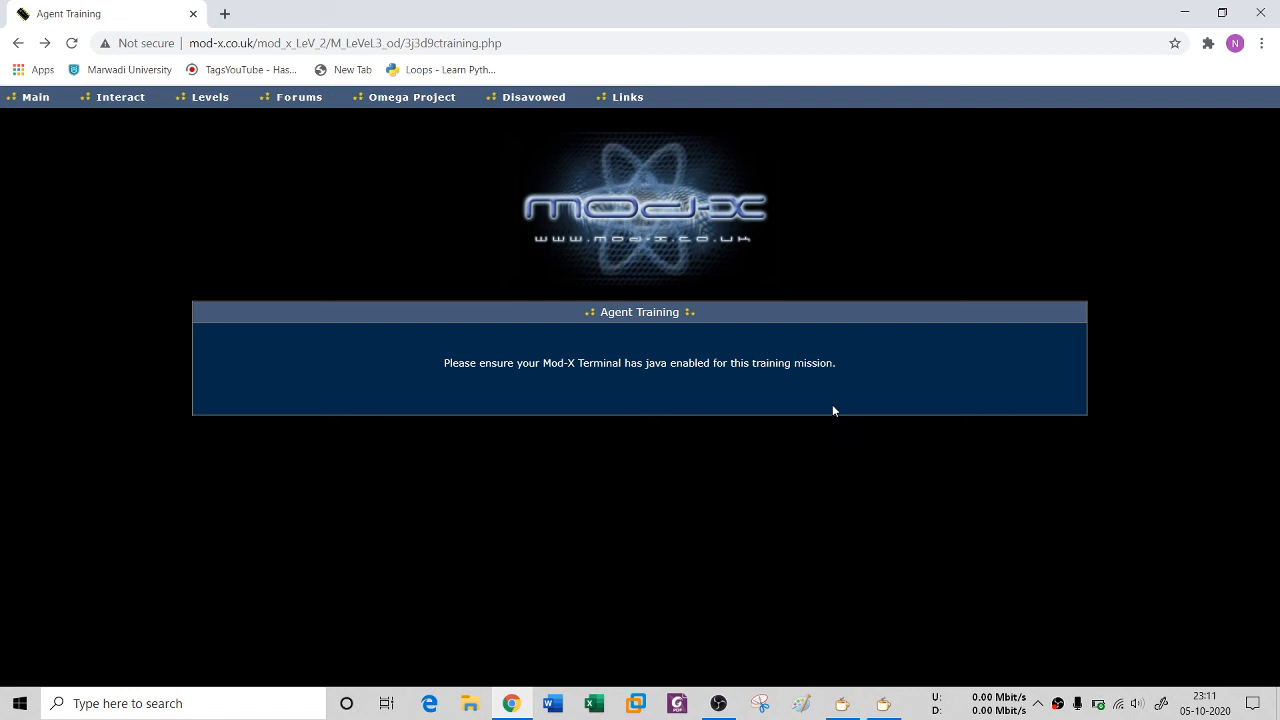
{"action": "mouse_move", "coordinate": [707, 385]}
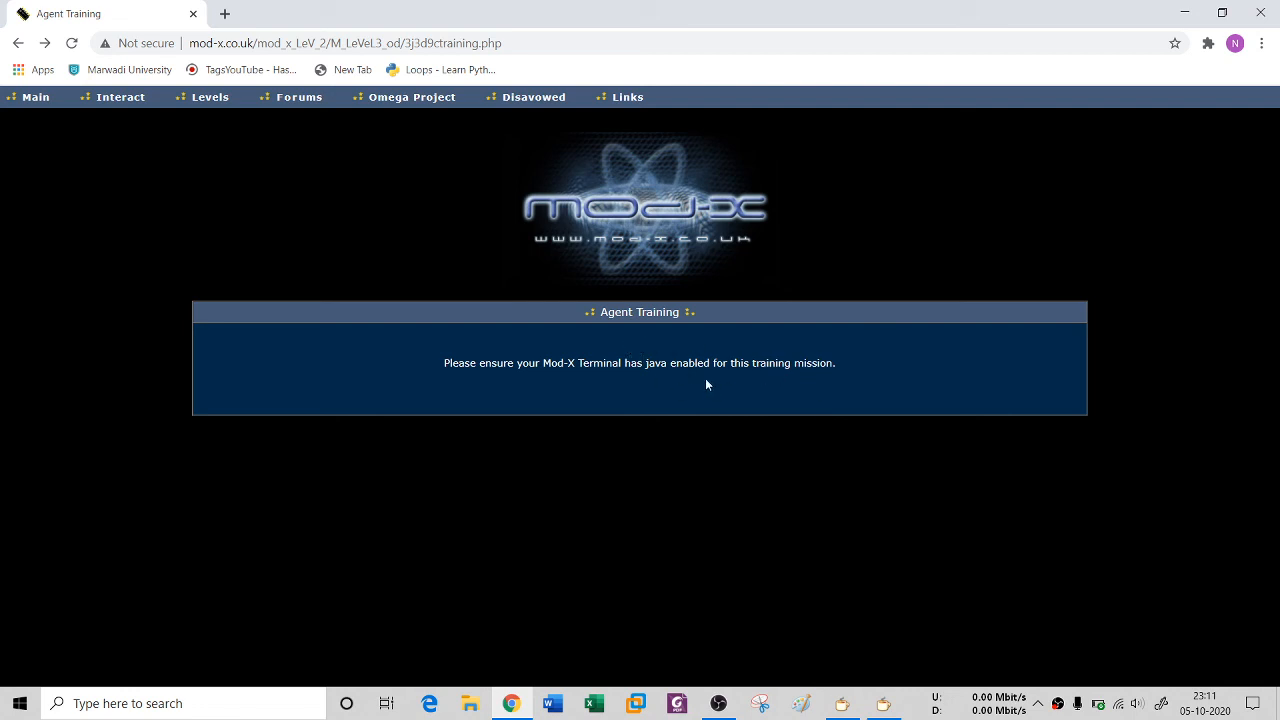
{"action": "mouse_move", "coordinate": [787, 407]}
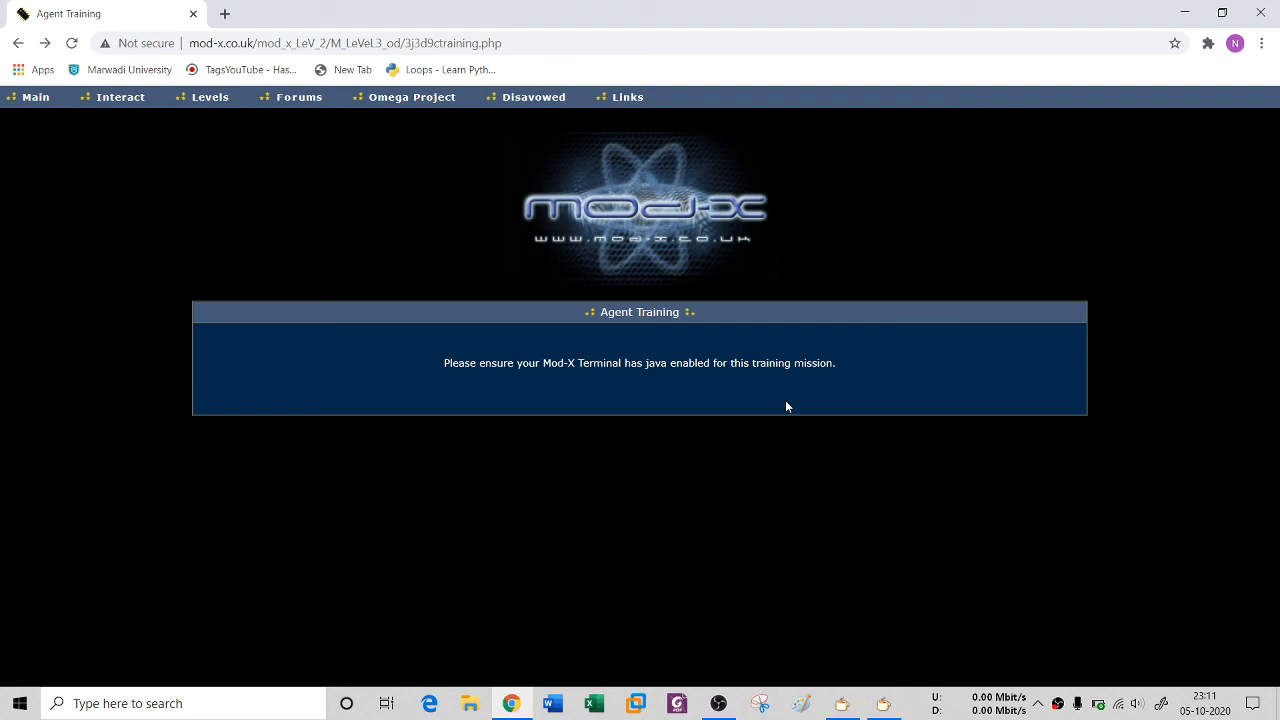
{"action": "mouse_move", "coordinate": [800, 413]}
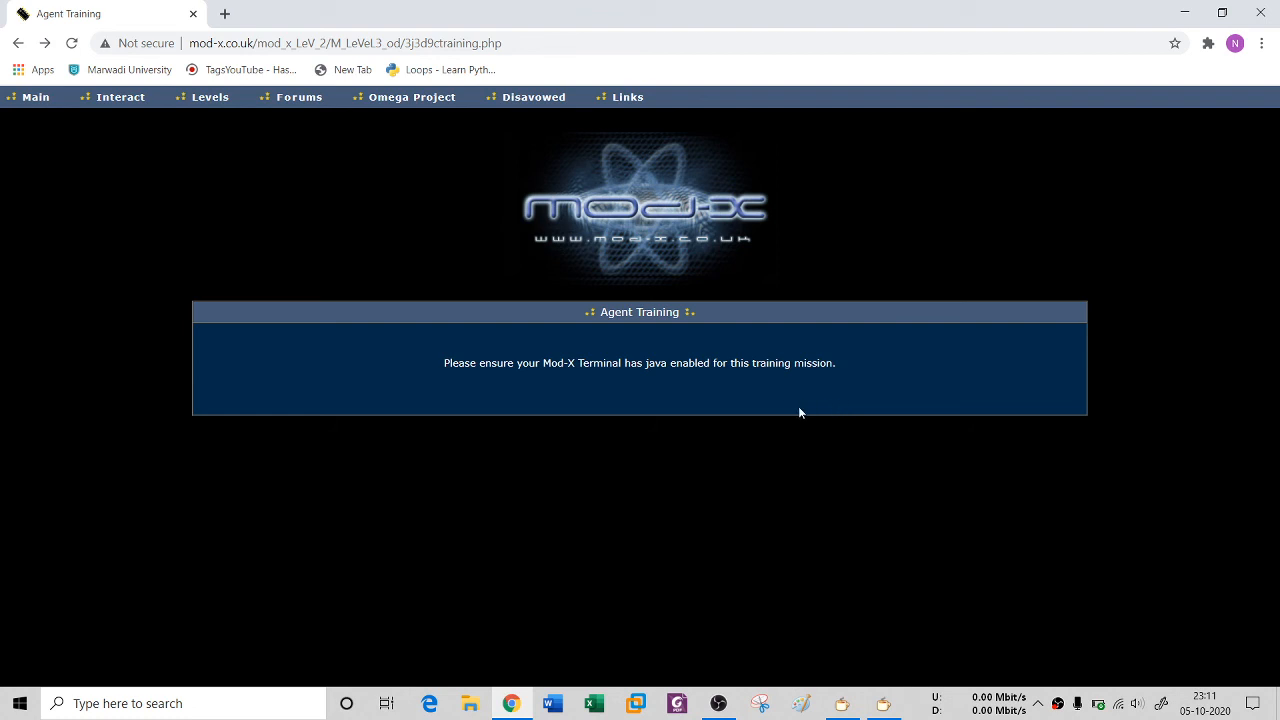
{"action": "mouse_move", "coordinate": [334, 308]}
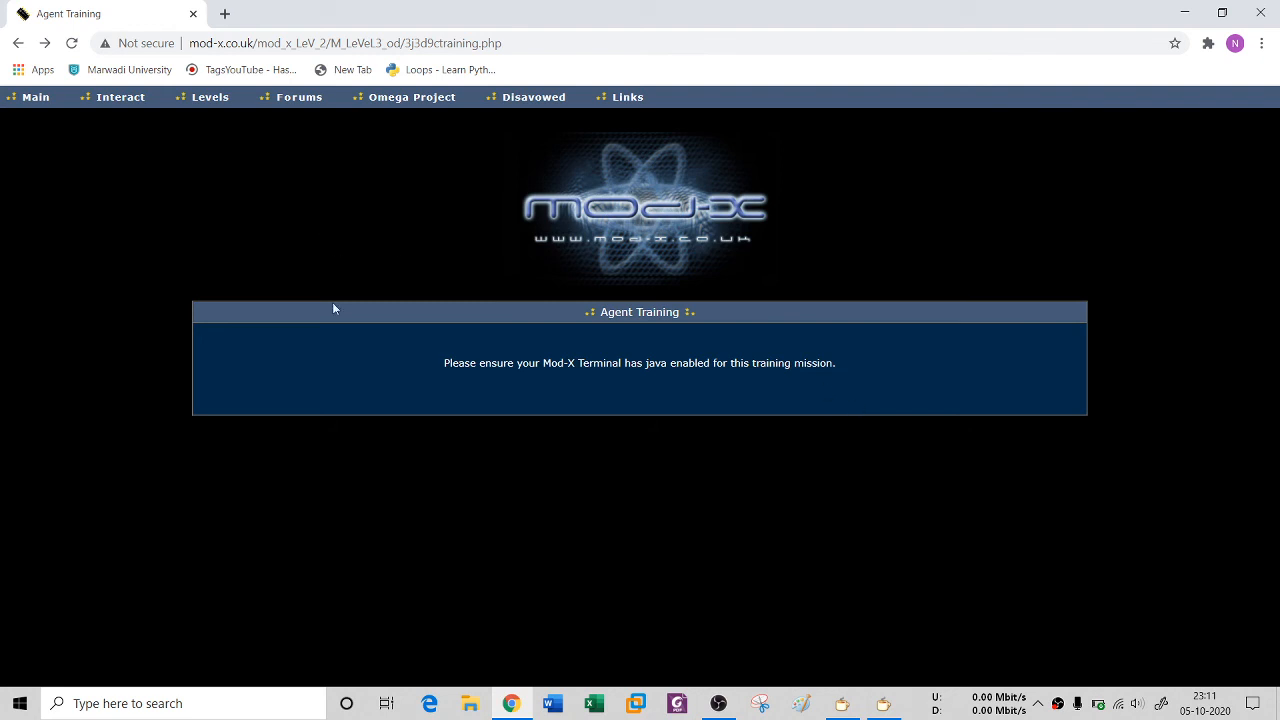
{"action": "mouse_move", "coordinate": [210, 97]}
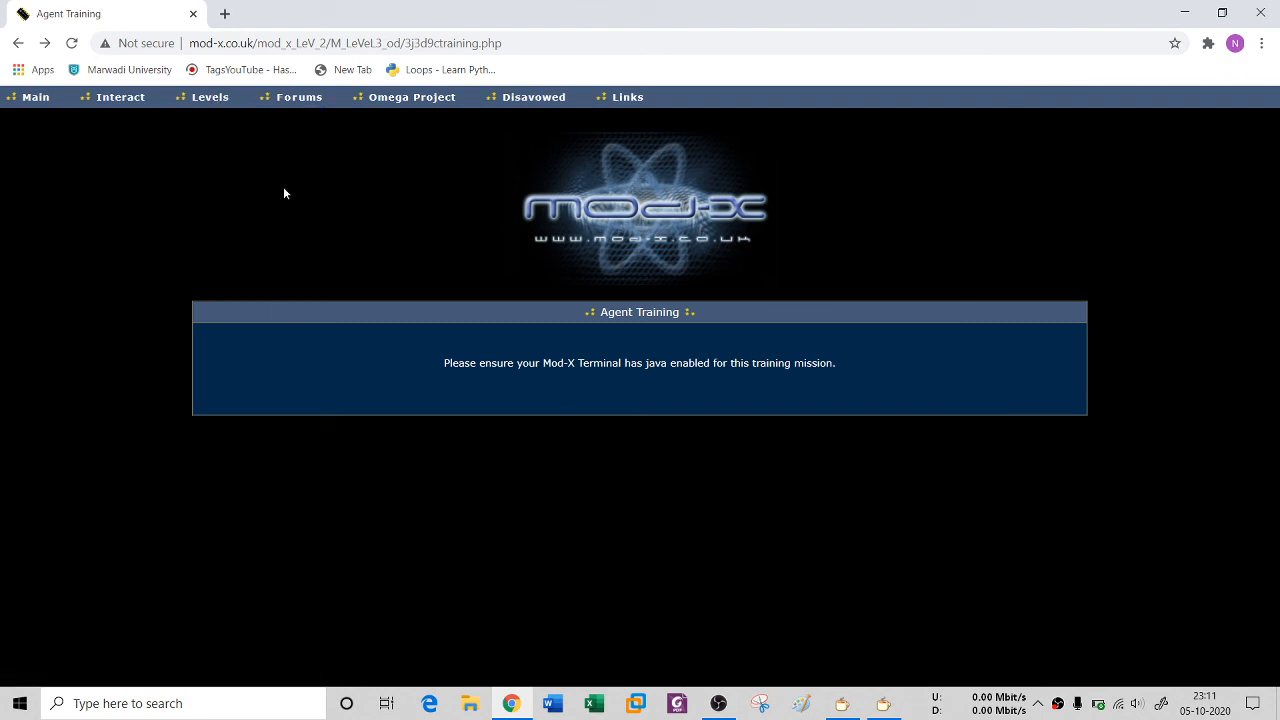
{"action": "mouse_move", "coordinate": [318, 268]}
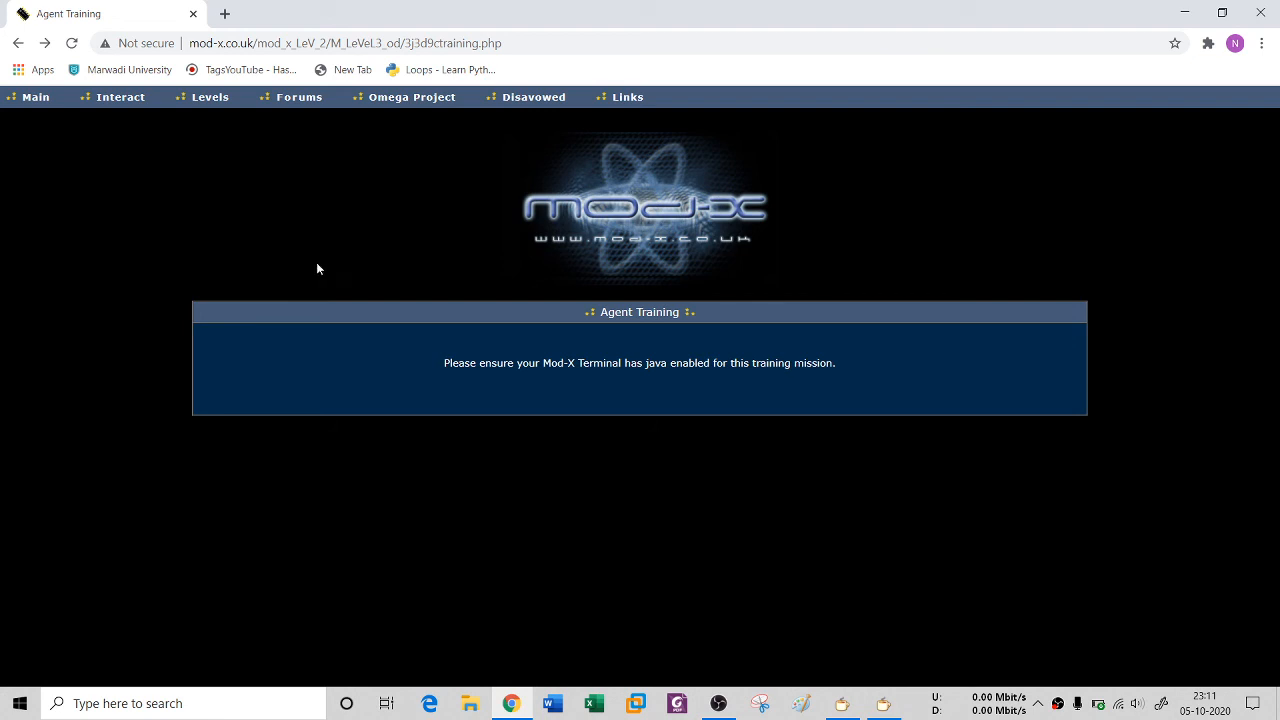
{"action": "mouse_move", "coordinate": [678, 427]}
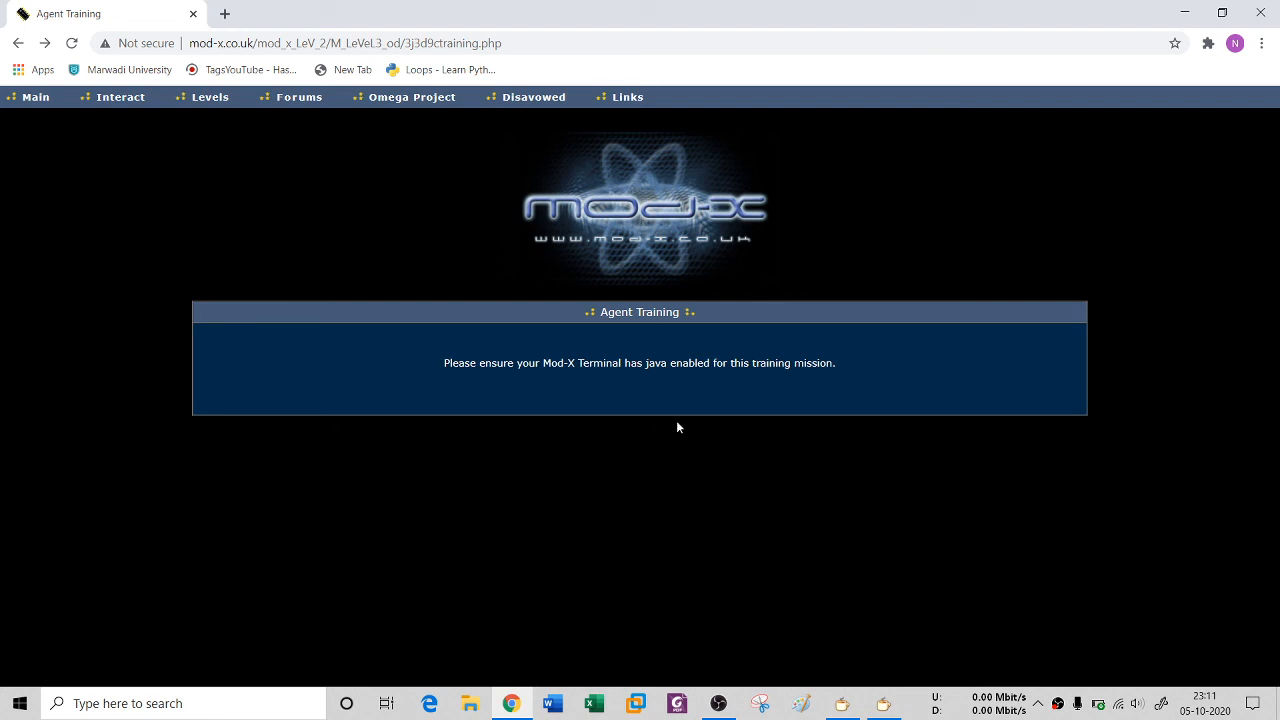
{"action": "mouse_move", "coordinate": [732, 692]}
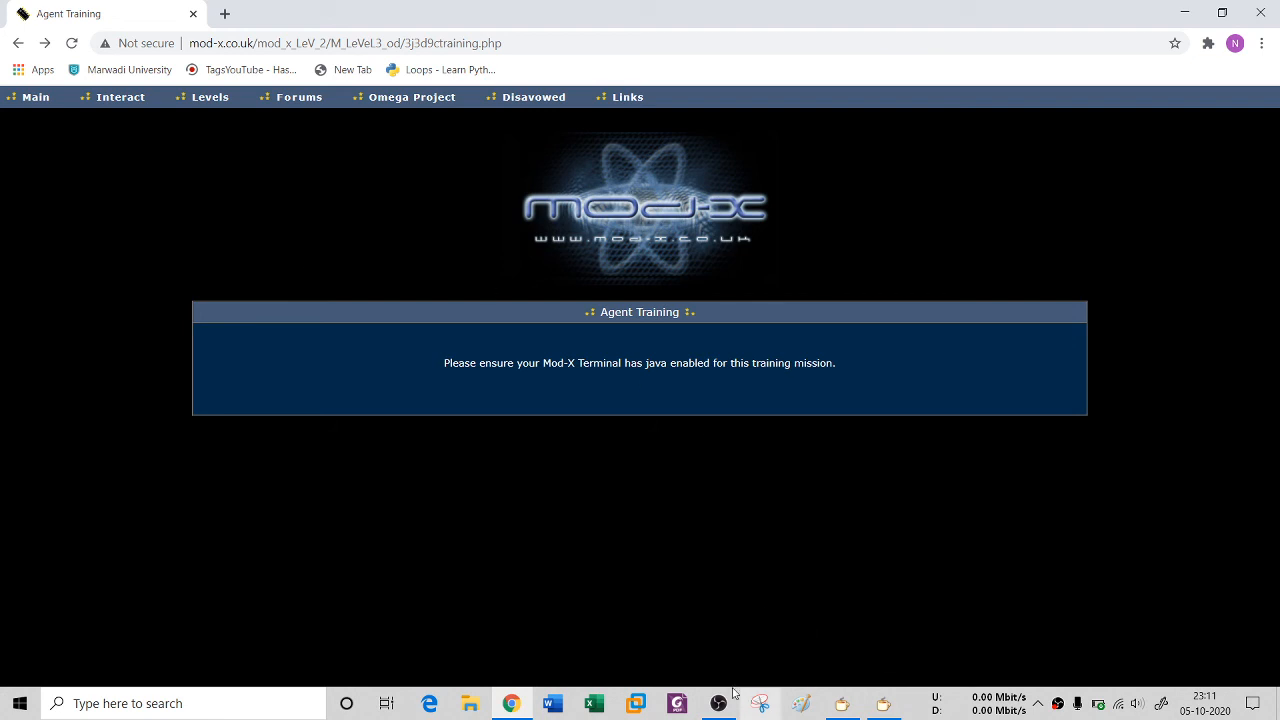